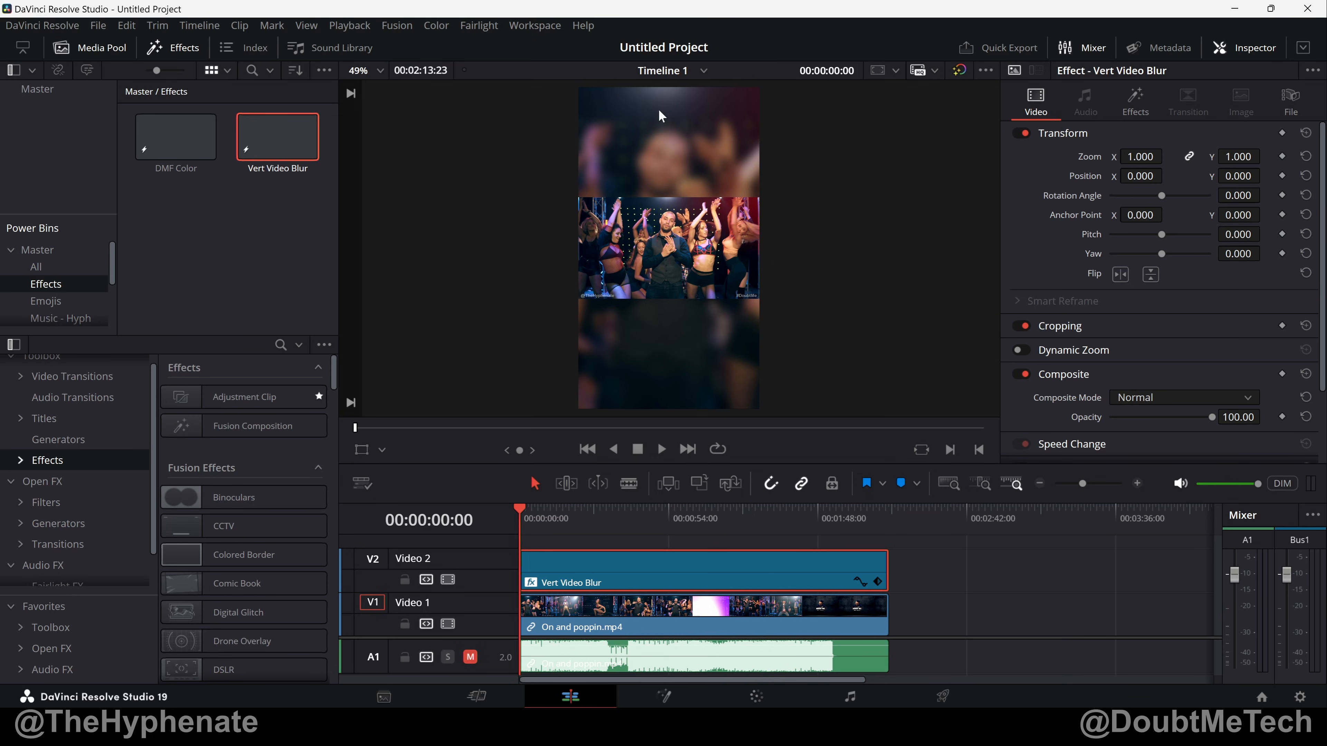
{"action": "mouse_move", "coordinate": [743, 359]}
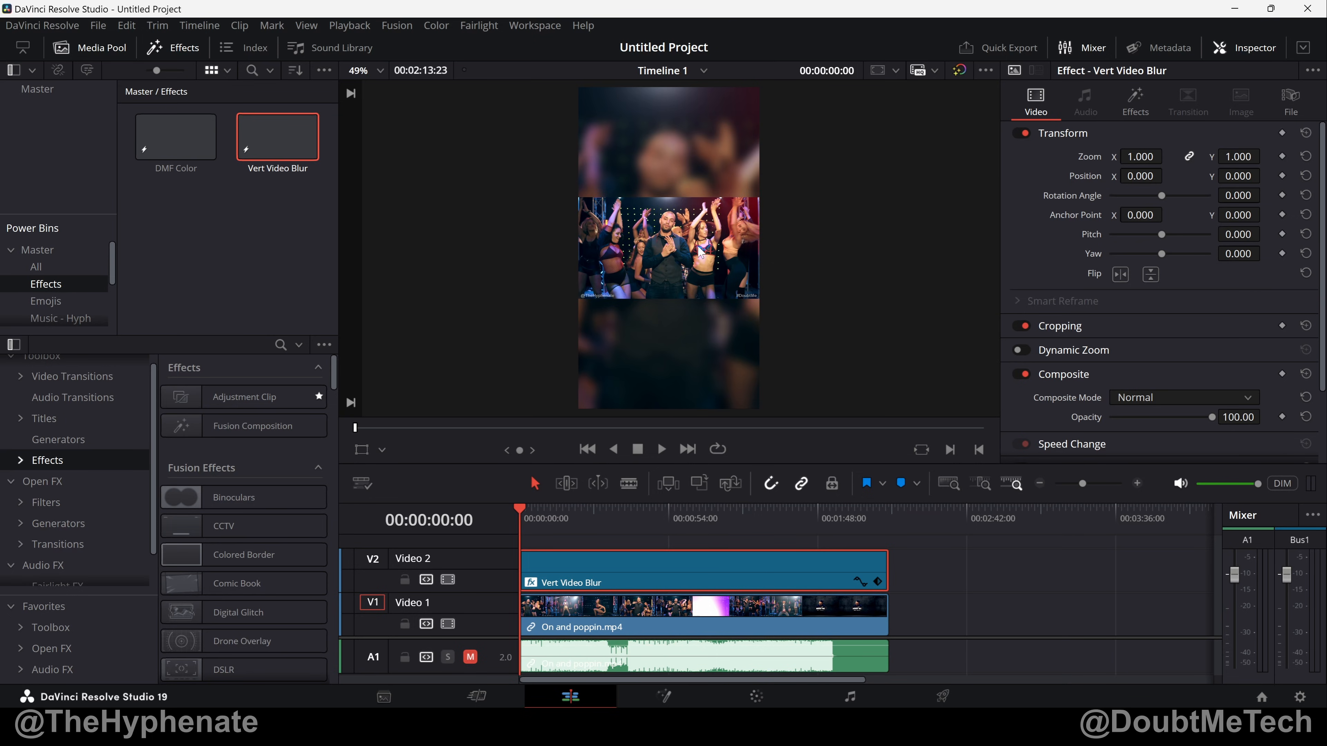
{"action": "mouse_move", "coordinate": [674, 131]}
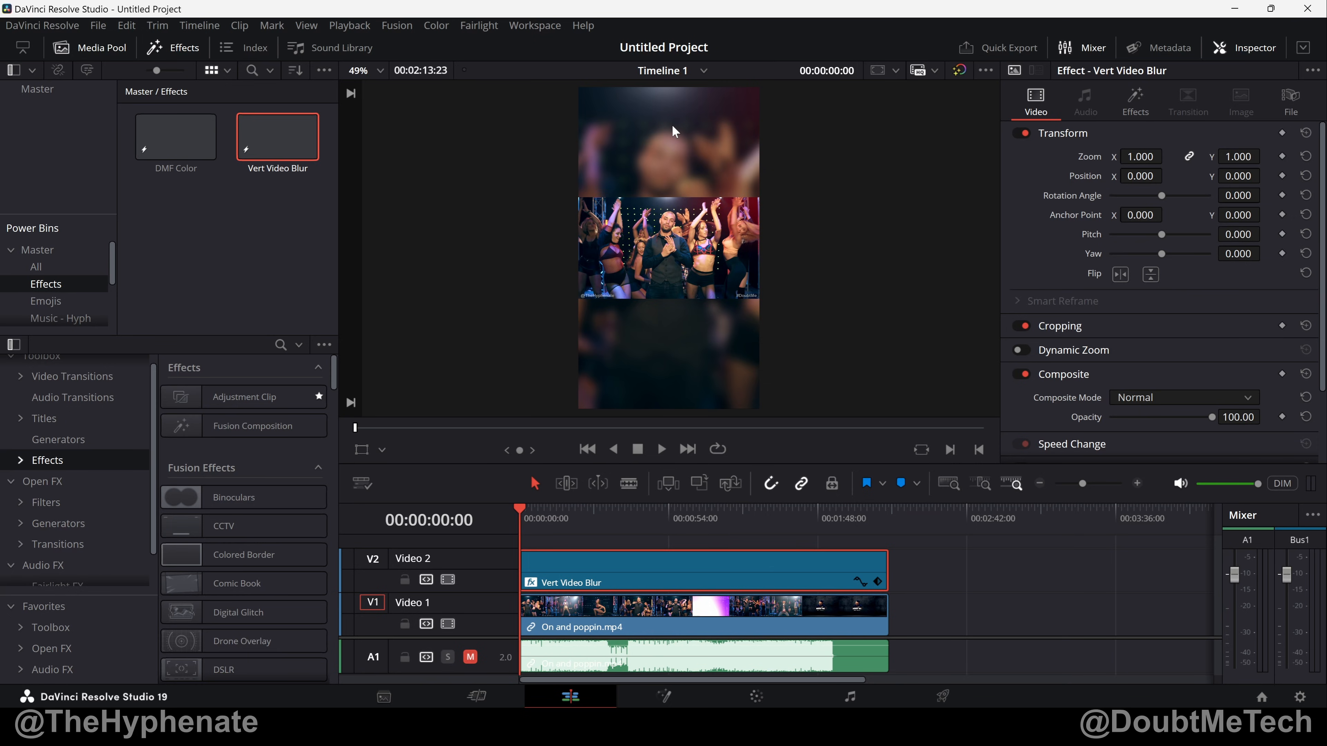
{"action": "mouse_move", "coordinate": [793, 327]}
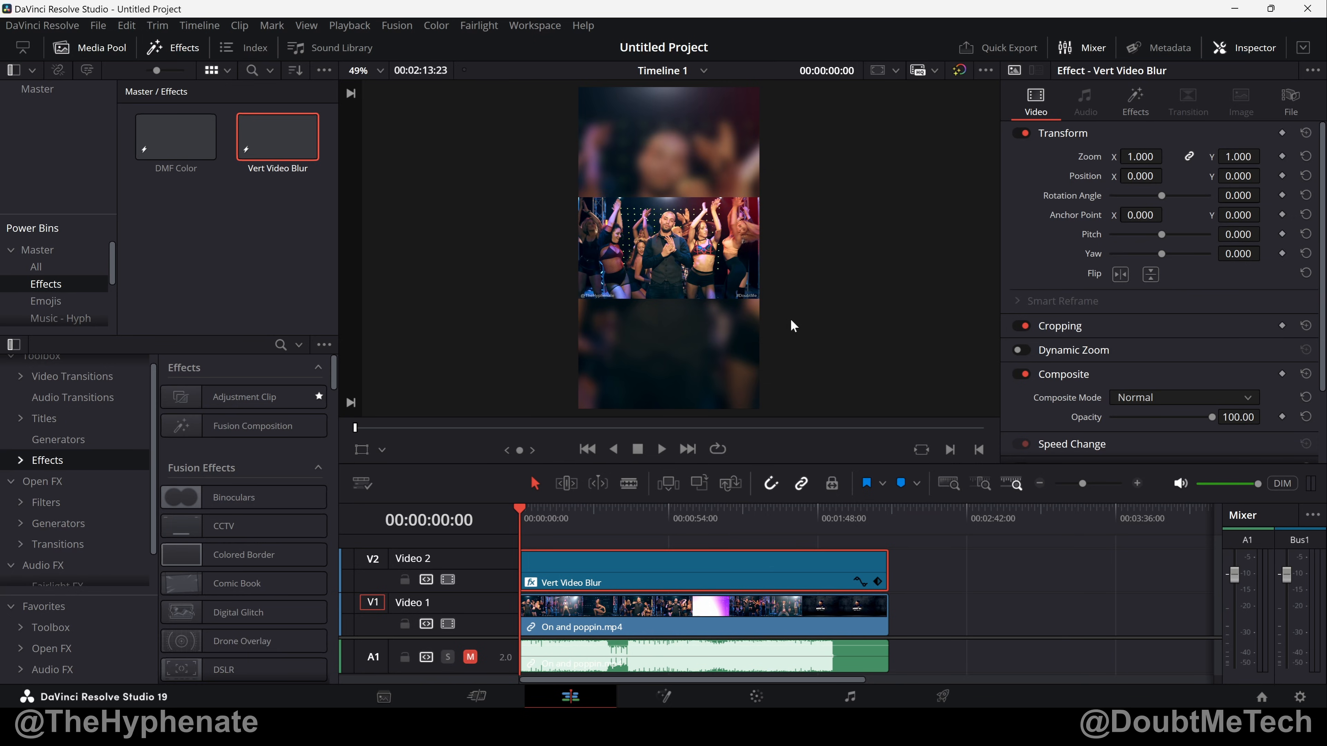
{"action": "mouse_move", "coordinate": [720, 286]}
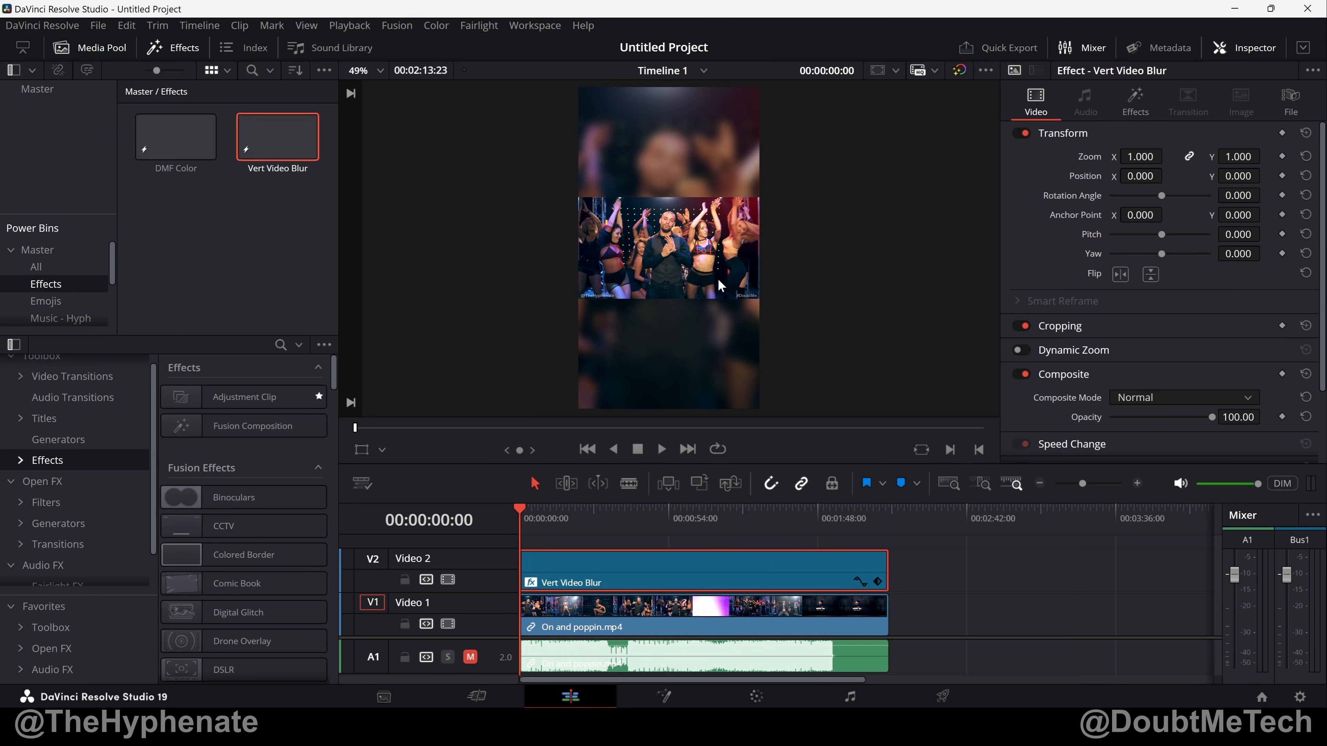
{"action": "mouse_move", "coordinate": [667, 255]}
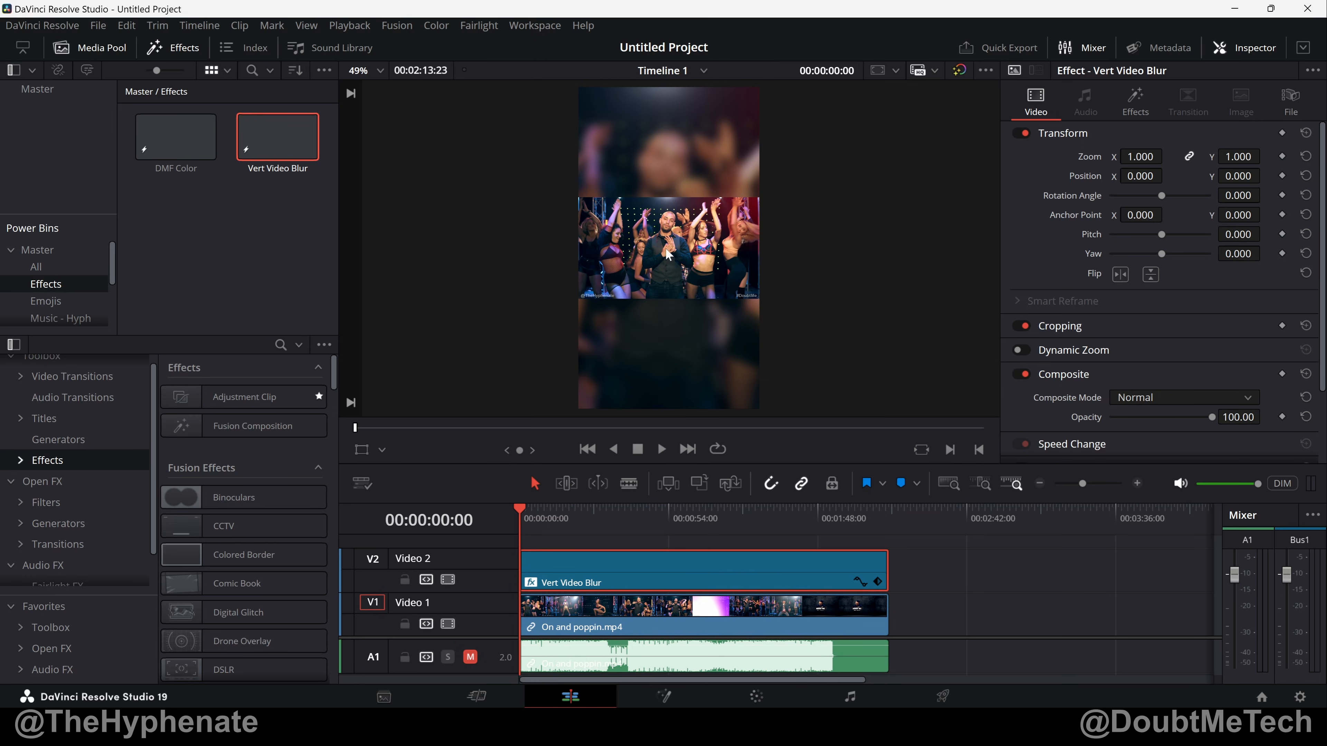
{"action": "mouse_move", "coordinate": [726, 152]}
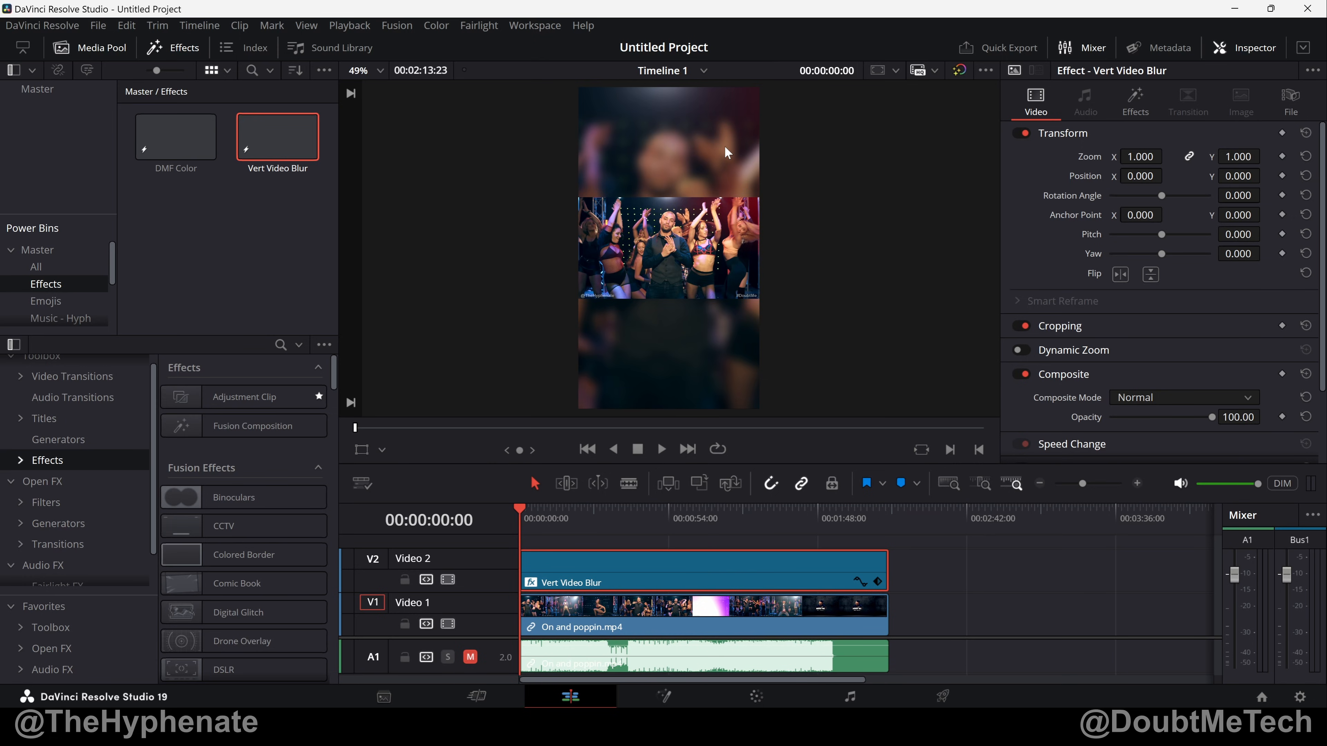
{"action": "mouse_move", "coordinate": [706, 254]}
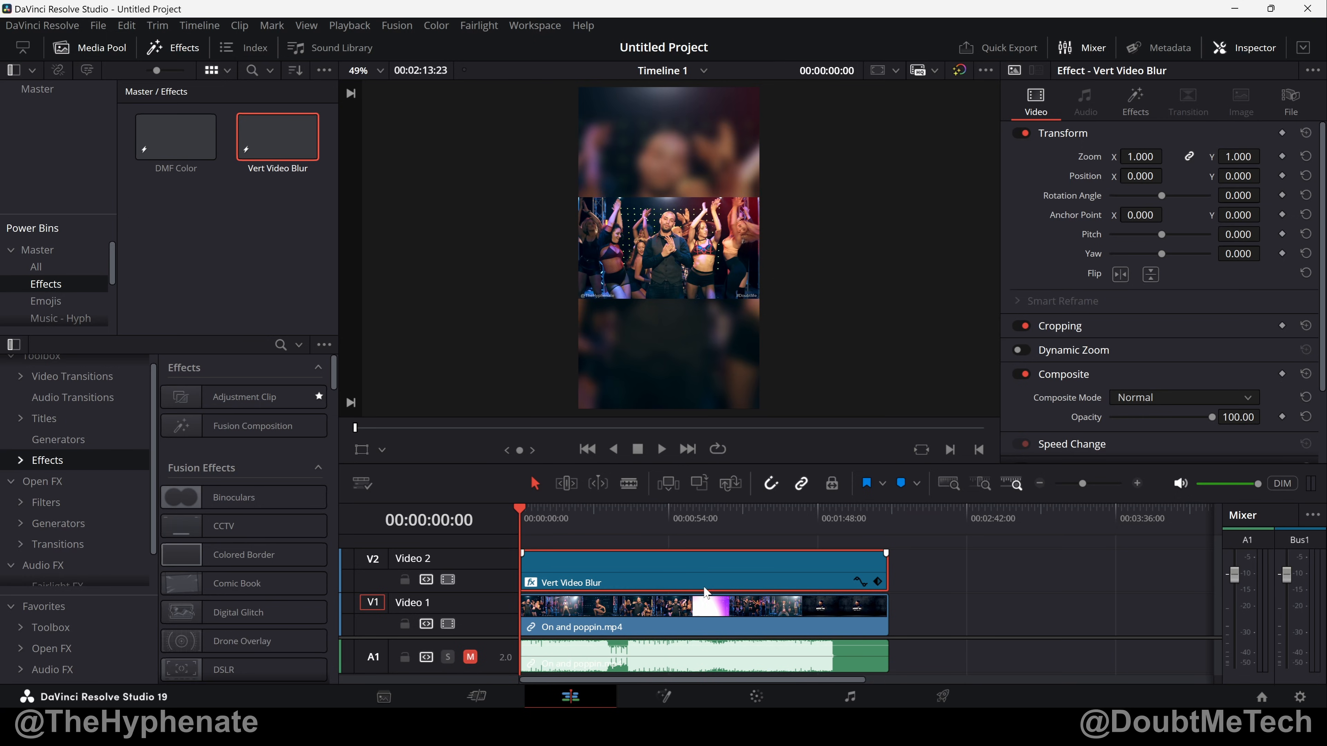
{"action": "mouse_move", "coordinate": [736, 576]}
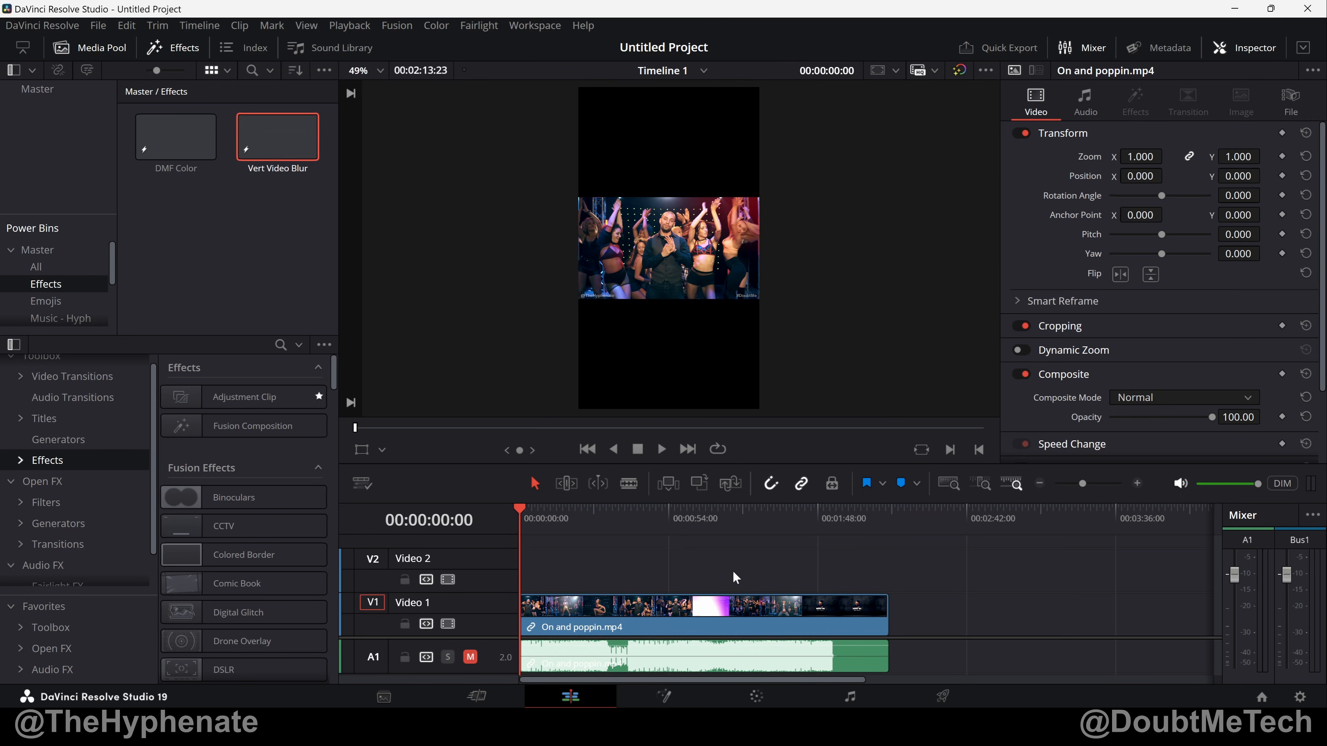
{"action": "mouse_move", "coordinate": [740, 346]}
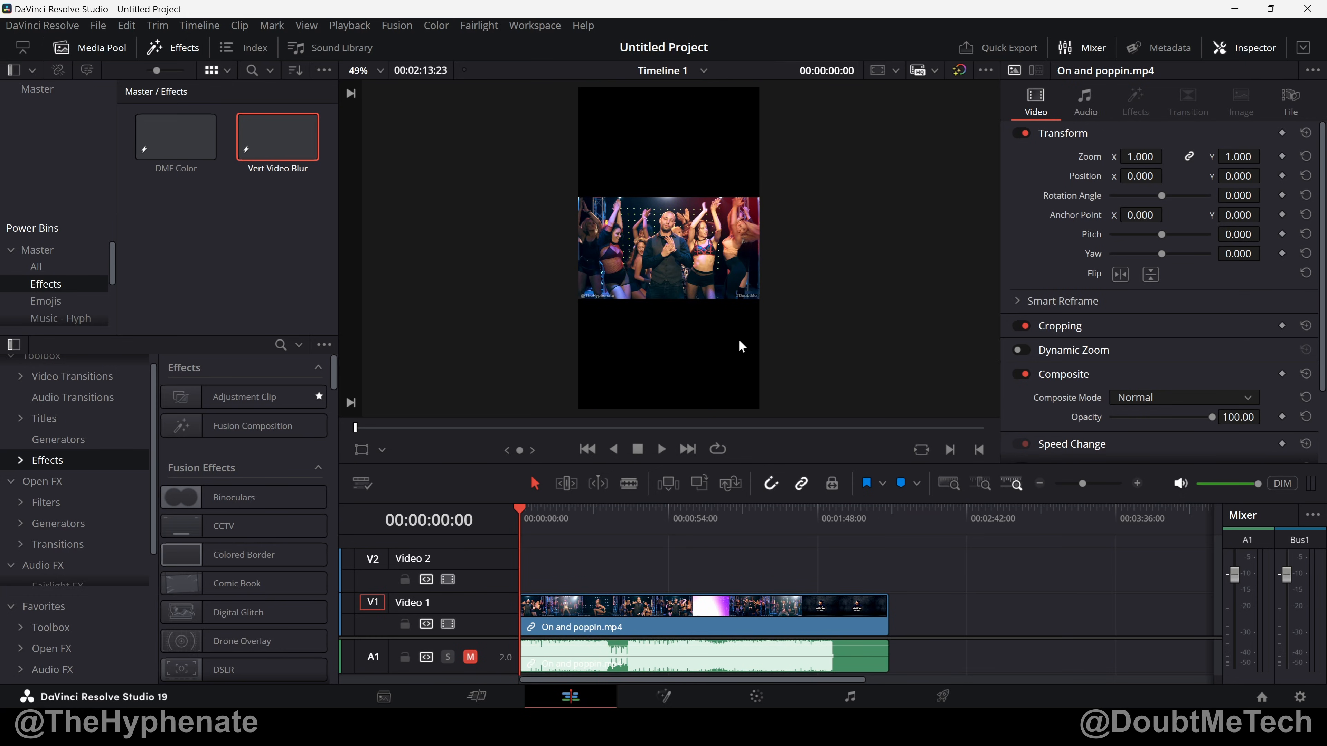
{"action": "mouse_move", "coordinate": [629, 237]}
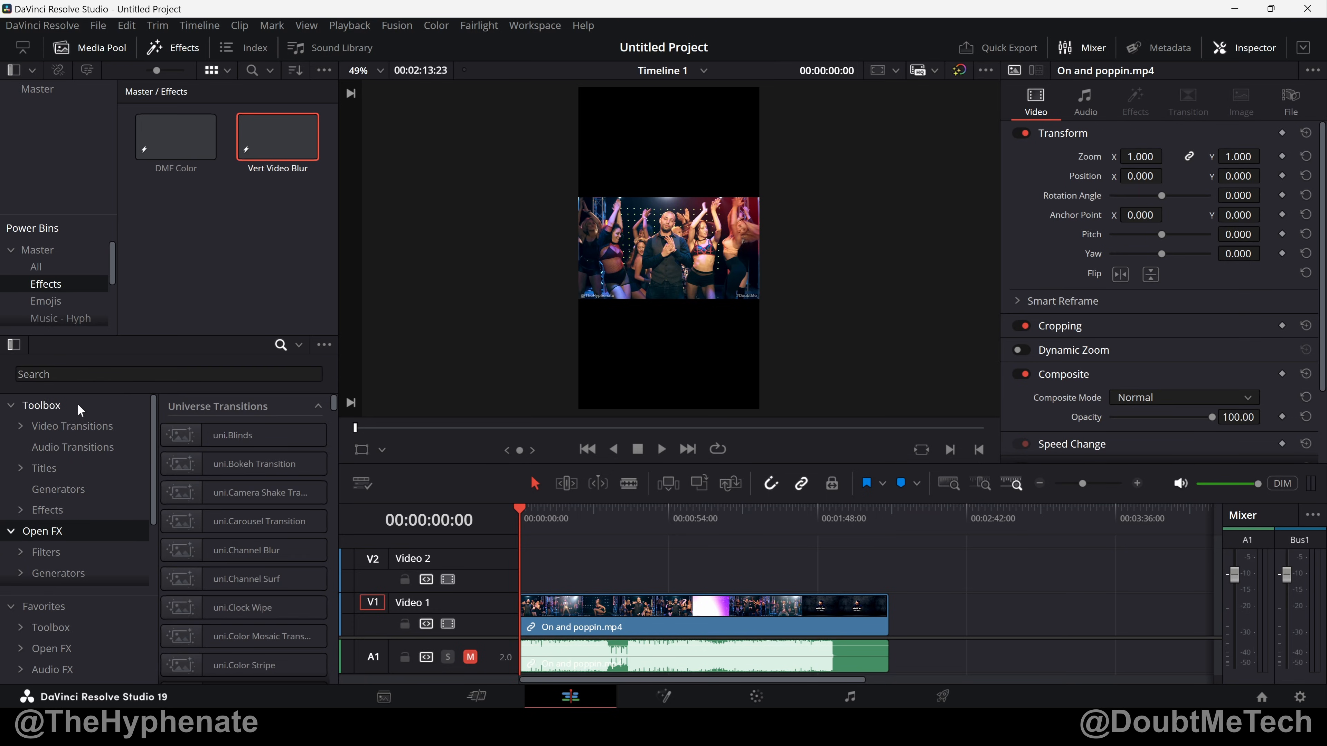
{"action": "mouse_move", "coordinate": [216, 393]}
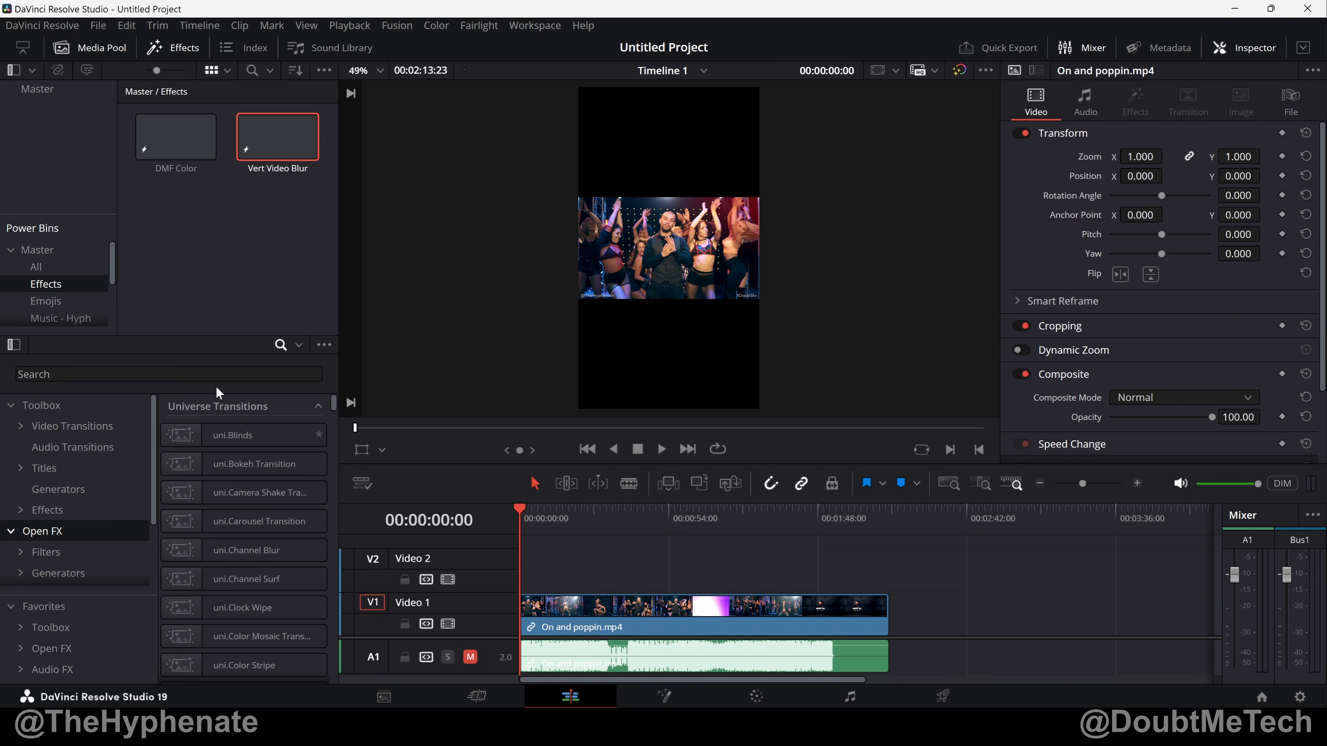
Step: Browse the built-in Effects category to find the Adjustment Clip for track V2
{"action": "type", "text": "blank"}
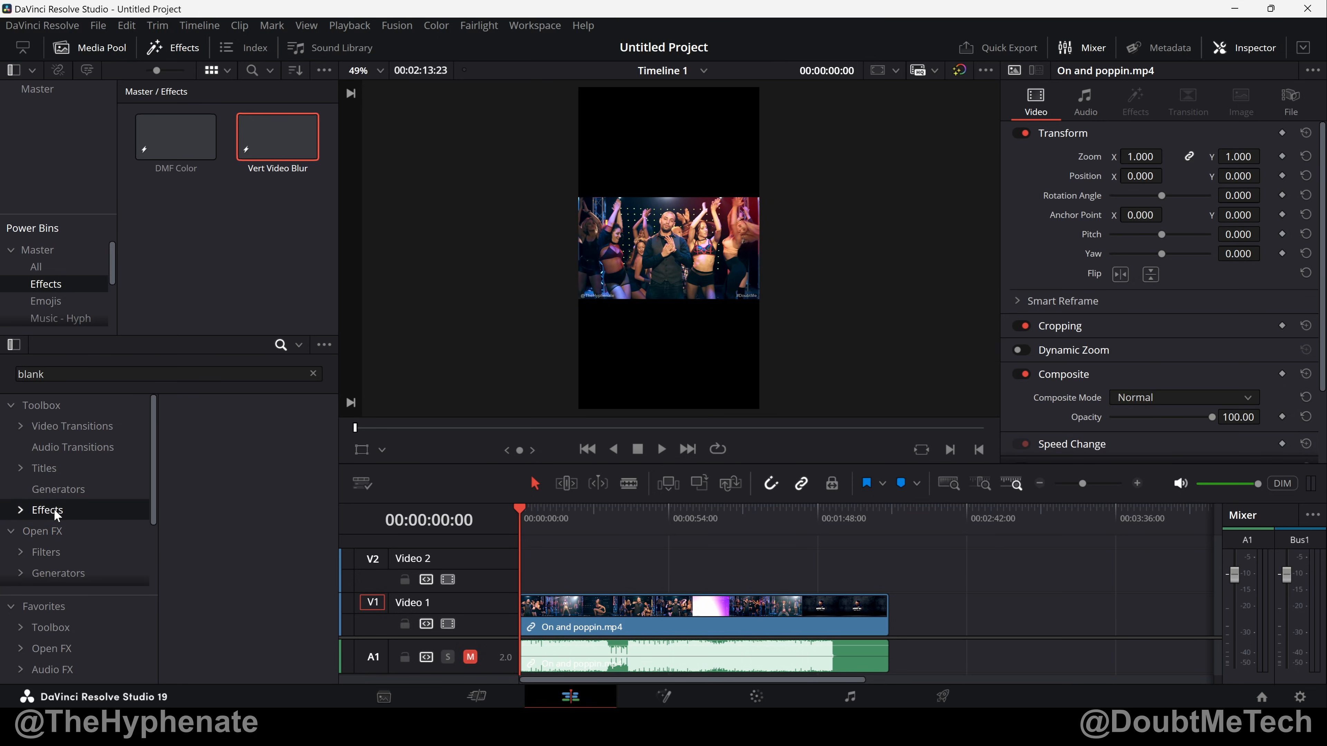
{"action": "left_click", "coordinate": [313, 374]}
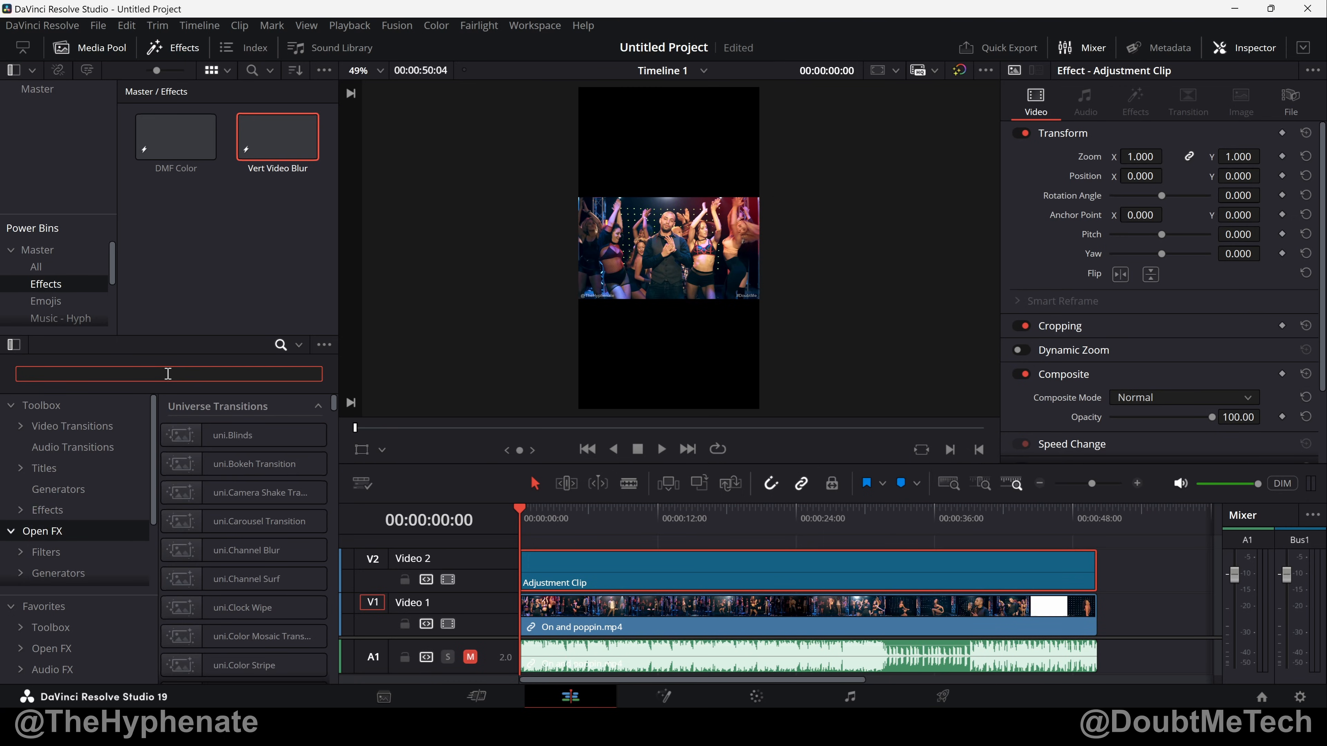
Step: Search the Effects library for 'blan' to locate Blanking Fill for the adjustment clip
{"action": "type", "text": "blan"}
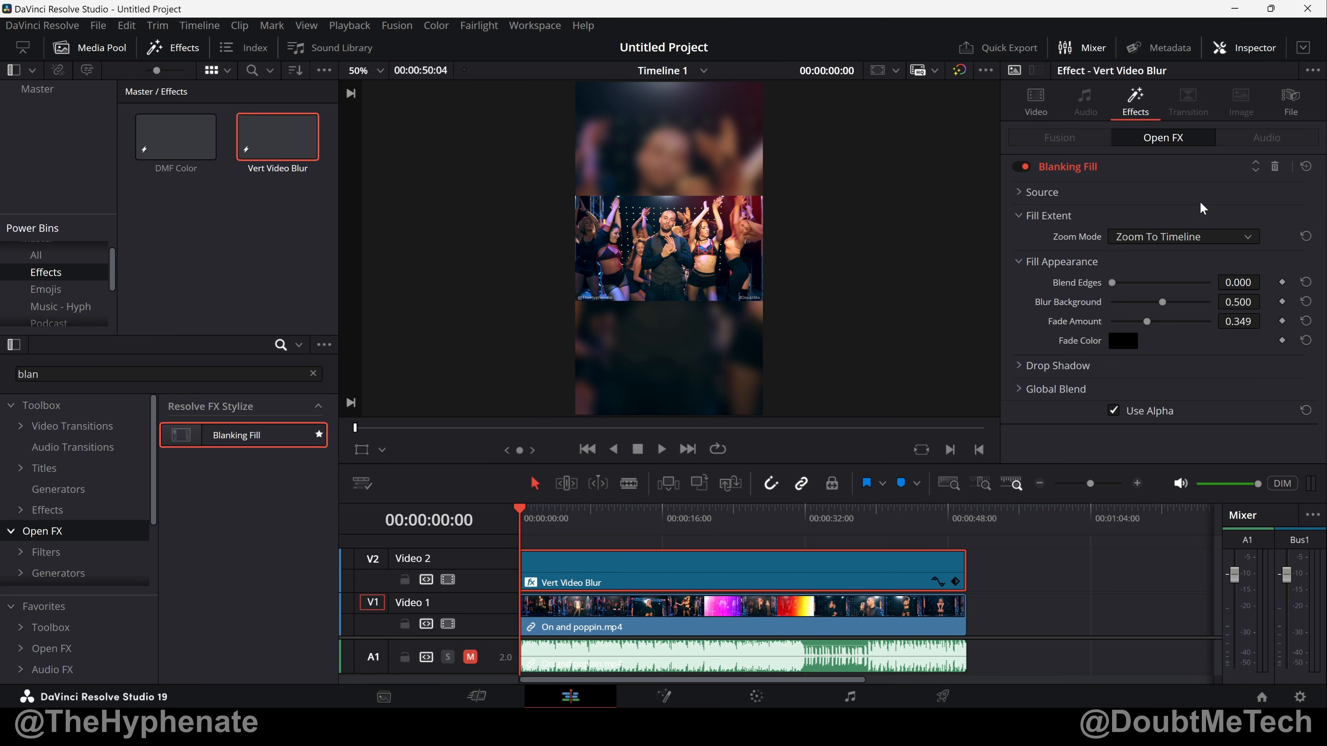
Step: Expand the Blanking Fill Source section showing top and bottom crop of 0.342
{"action": "left_click", "coordinate": [740, 615]}
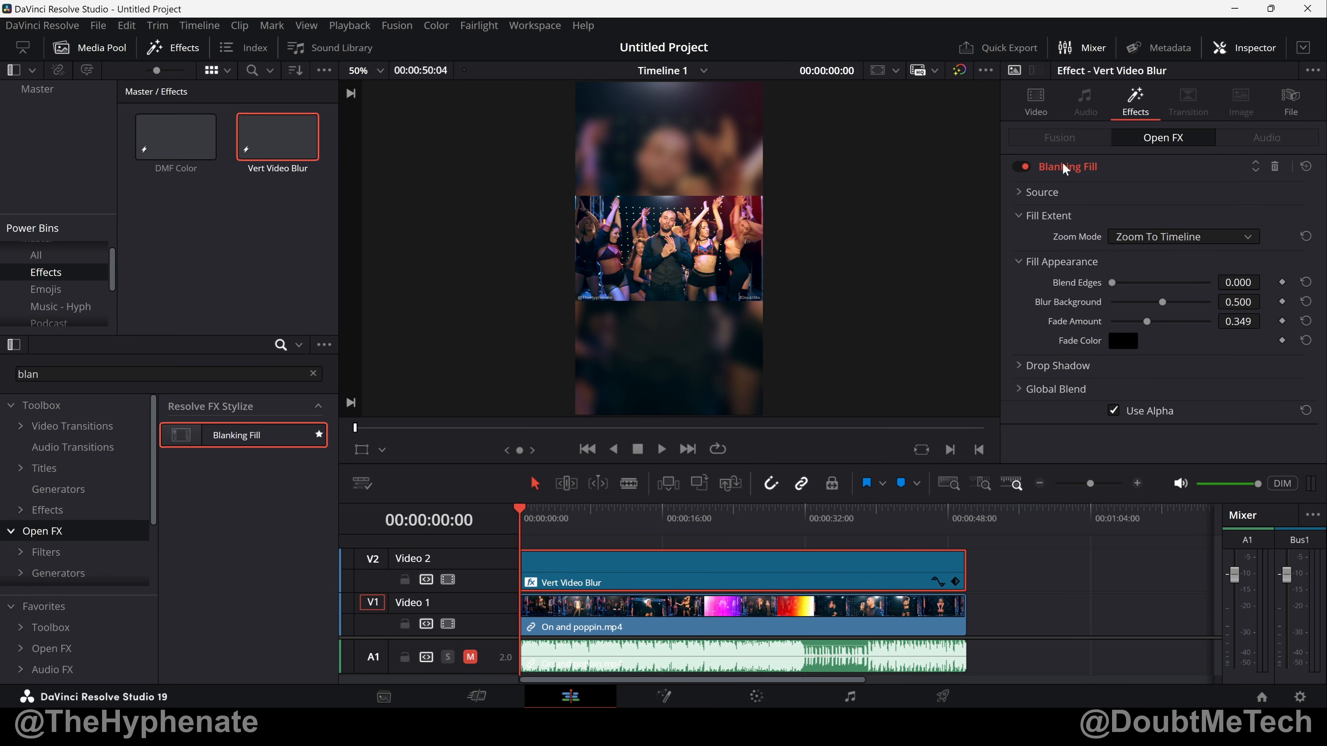
{"action": "left_click", "coordinate": [1025, 166]}
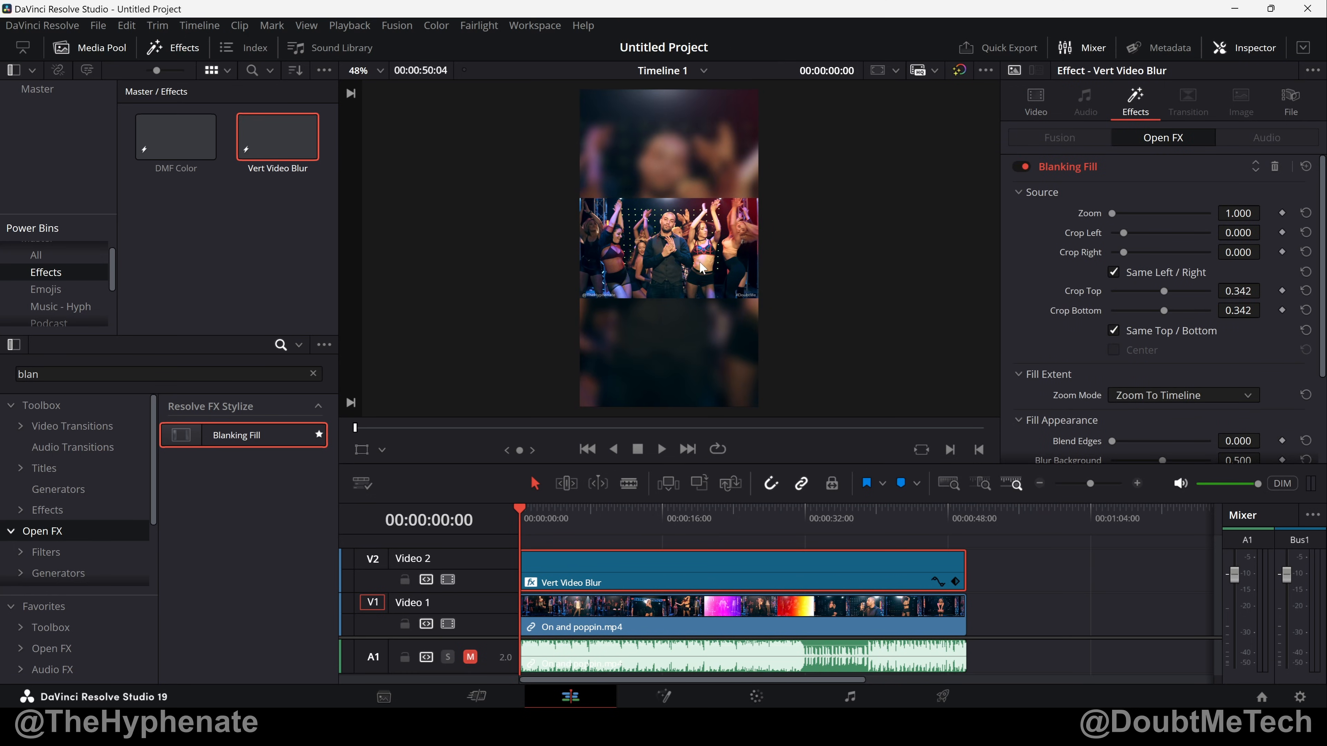
{"action": "mouse_move", "coordinate": [745, 211]}
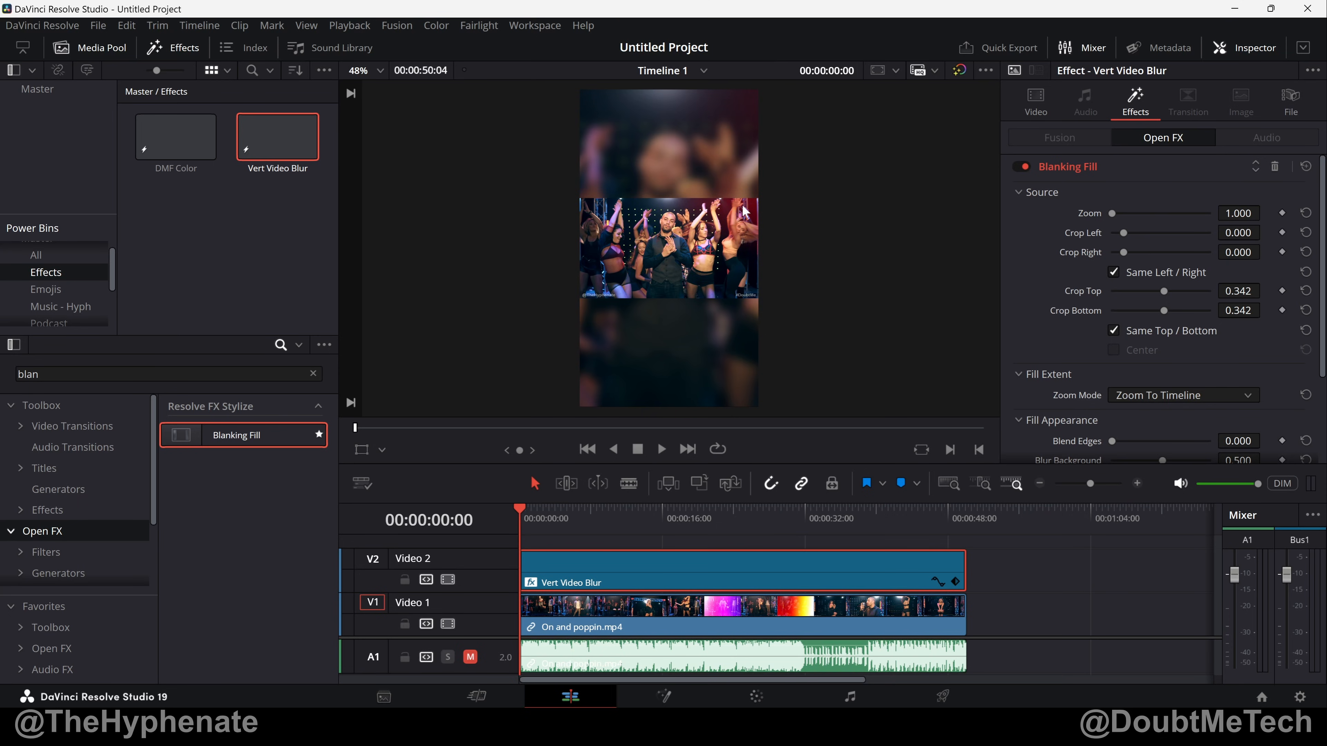
{"action": "mouse_move", "coordinate": [776, 280]}
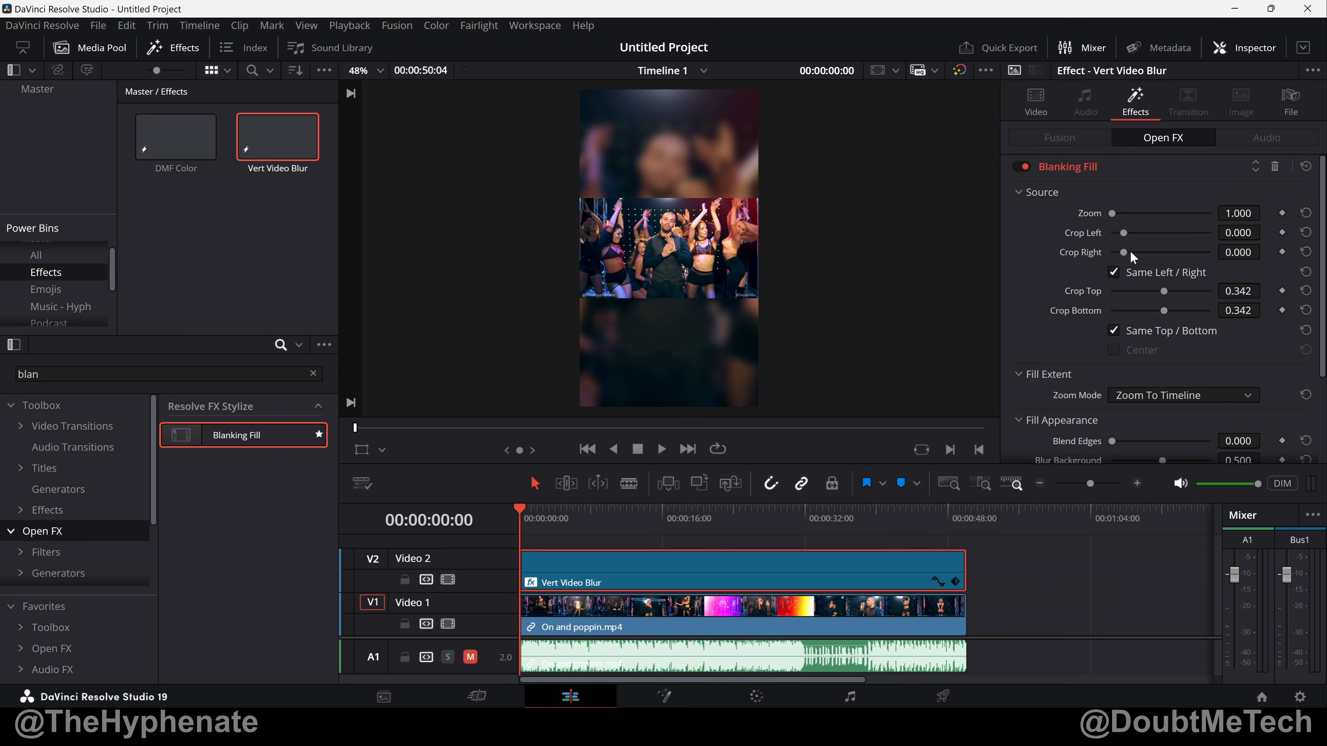
{"action": "mouse_move", "coordinate": [1051, 324]}
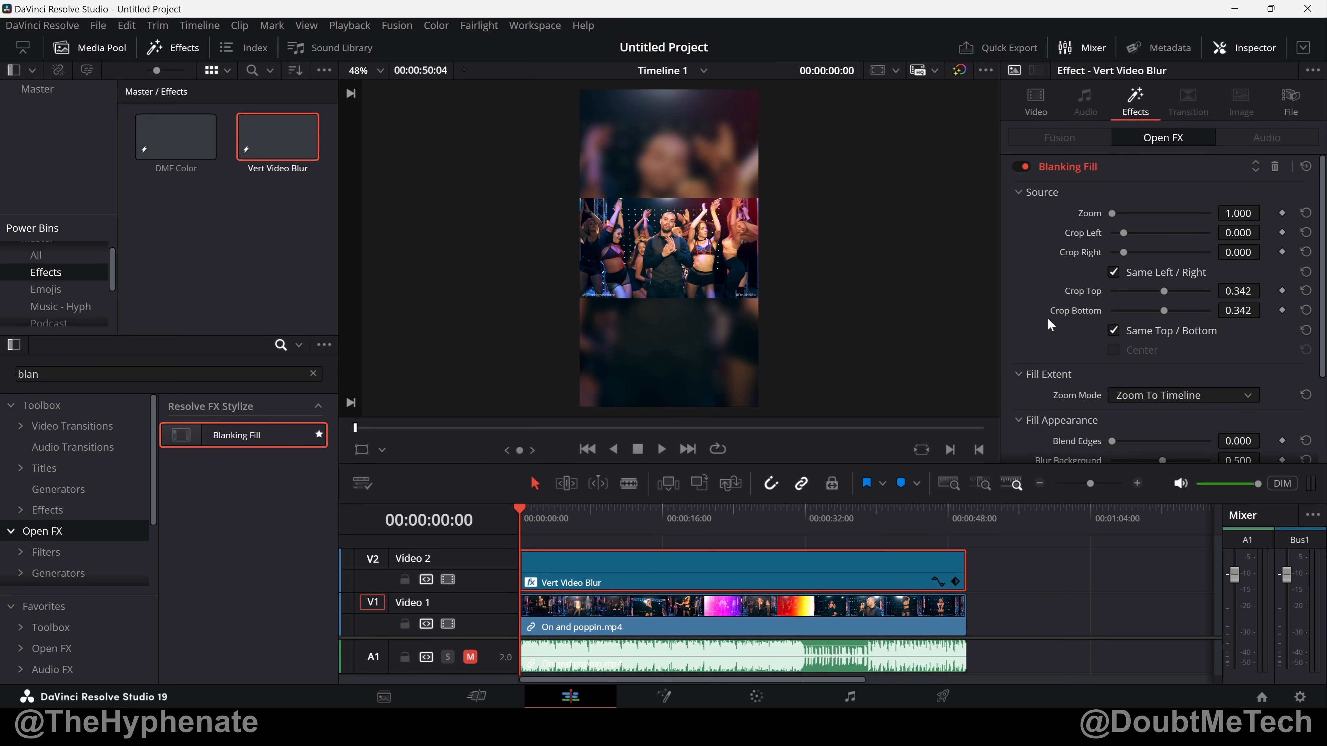
{"action": "mouse_move", "coordinate": [1244, 316]}
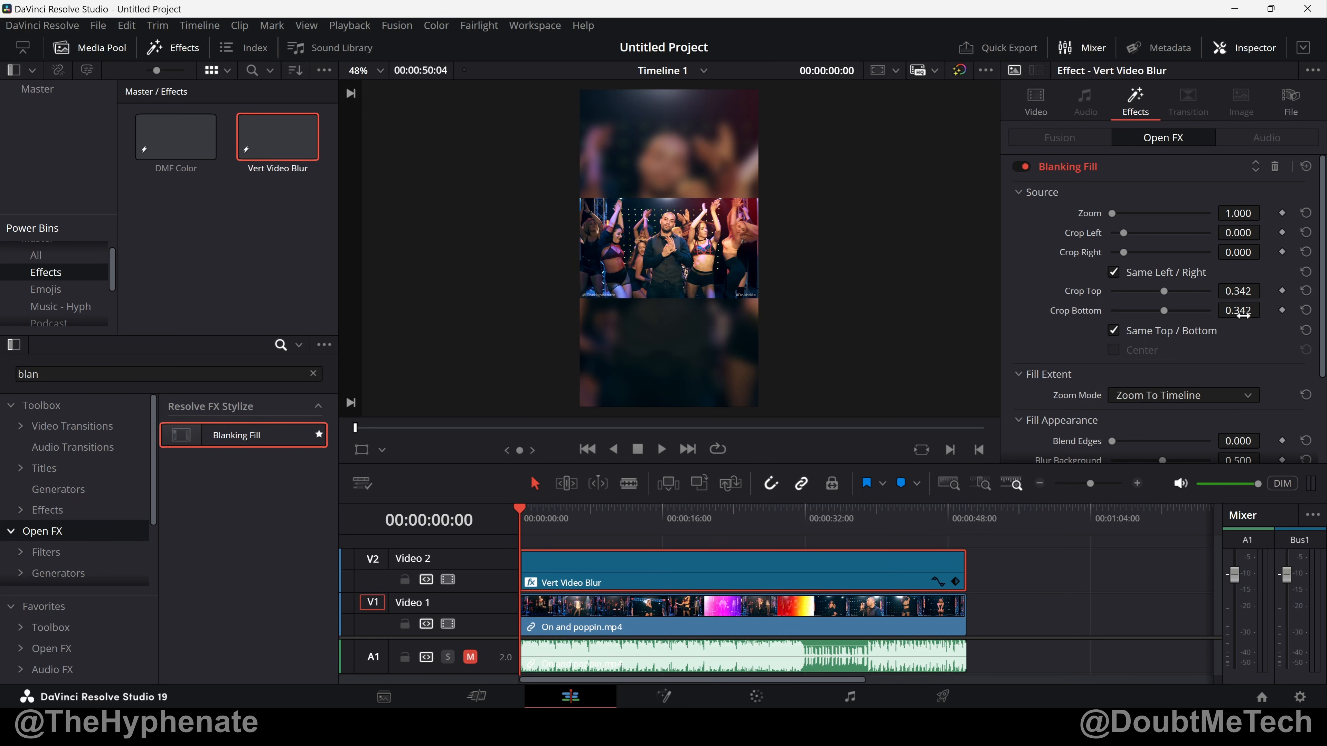
Step: Drag the Crop Top/Bottom slider down from 0.342 to about 0.269
{"action": "left_click_drag", "start_coordinate": [1185, 311], "coordinate": [1158, 310]}
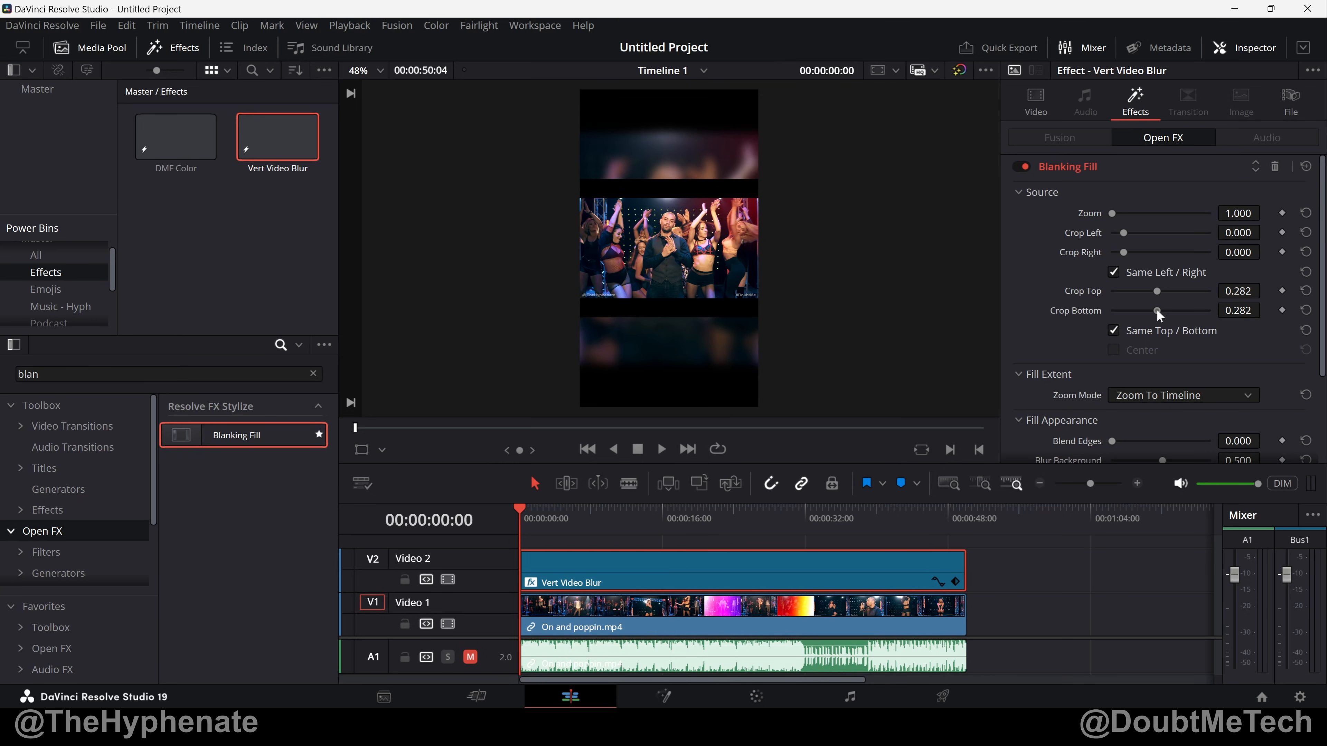
{"action": "left_click_drag", "start_coordinate": [1161, 310], "coordinate": [1155, 309]}
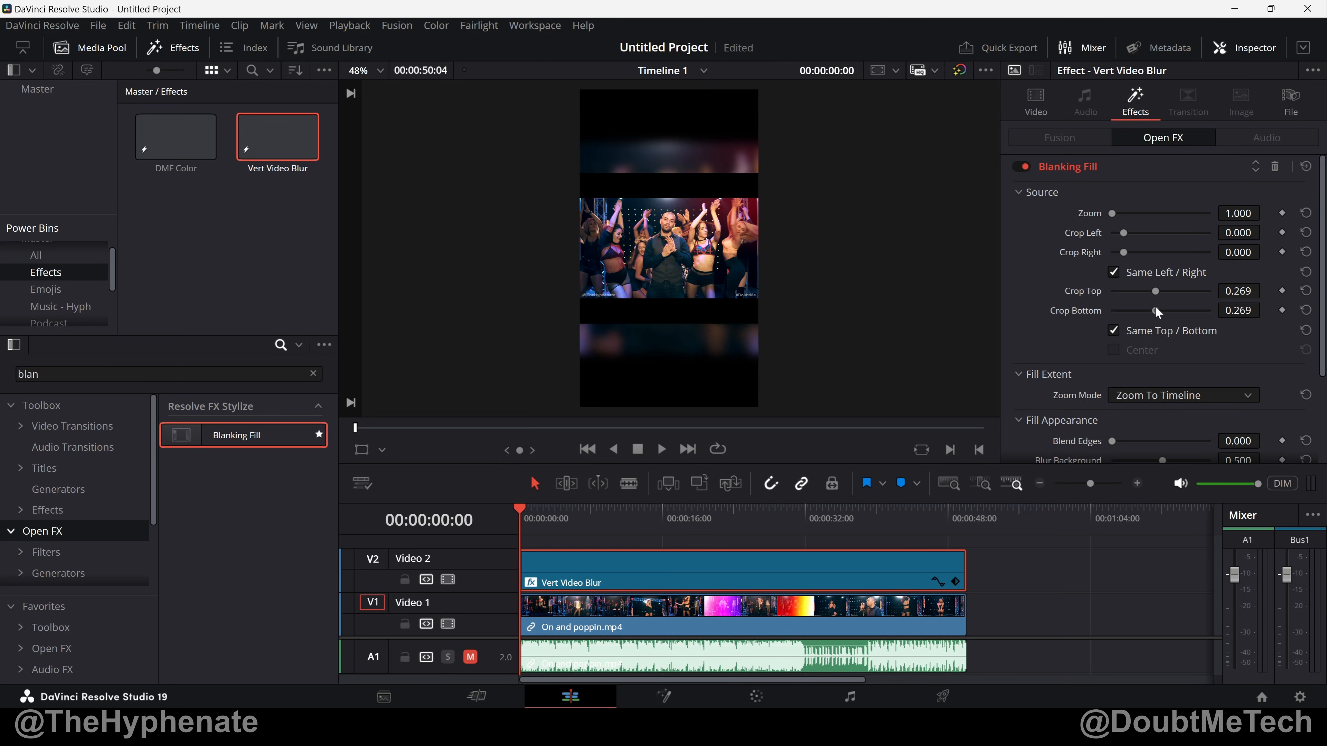
{"action": "left_click_drag", "start_coordinate": [1158, 304], "coordinate": [1154, 304]}
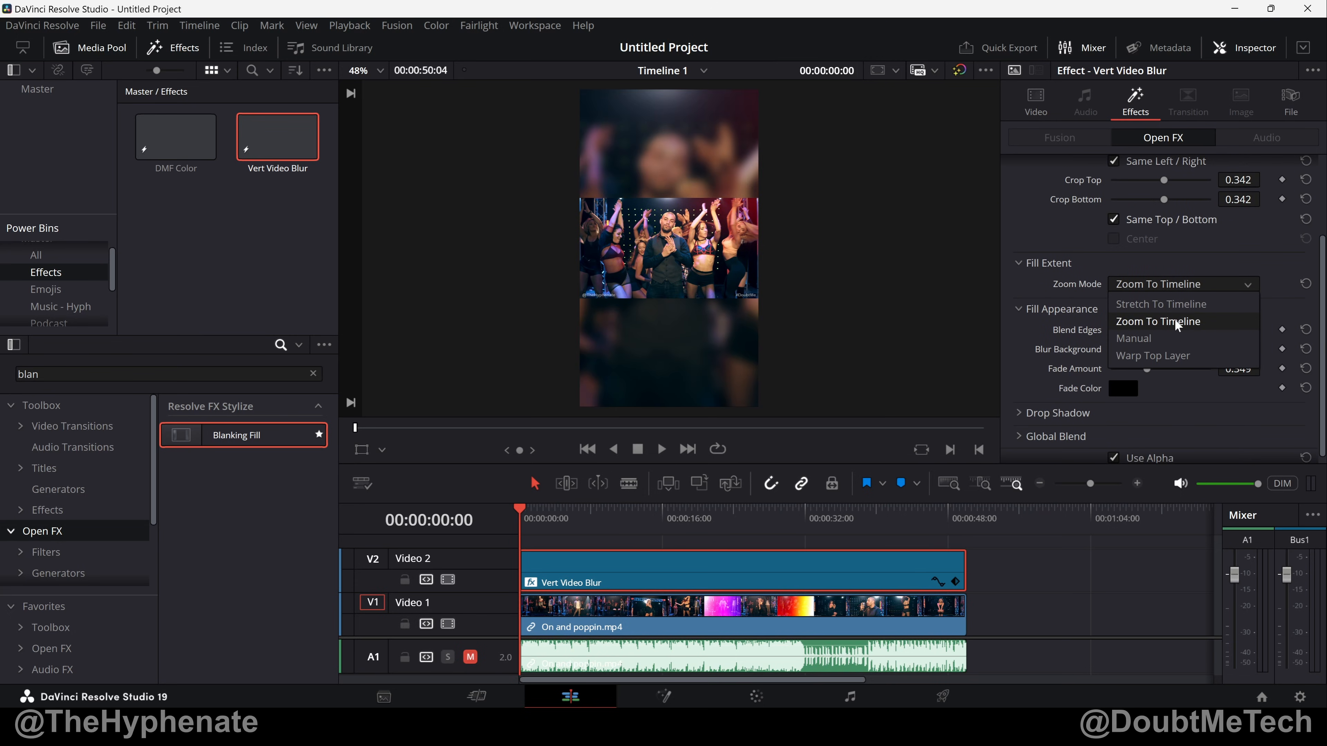
{"action": "left_click", "coordinate": [1157, 321]}
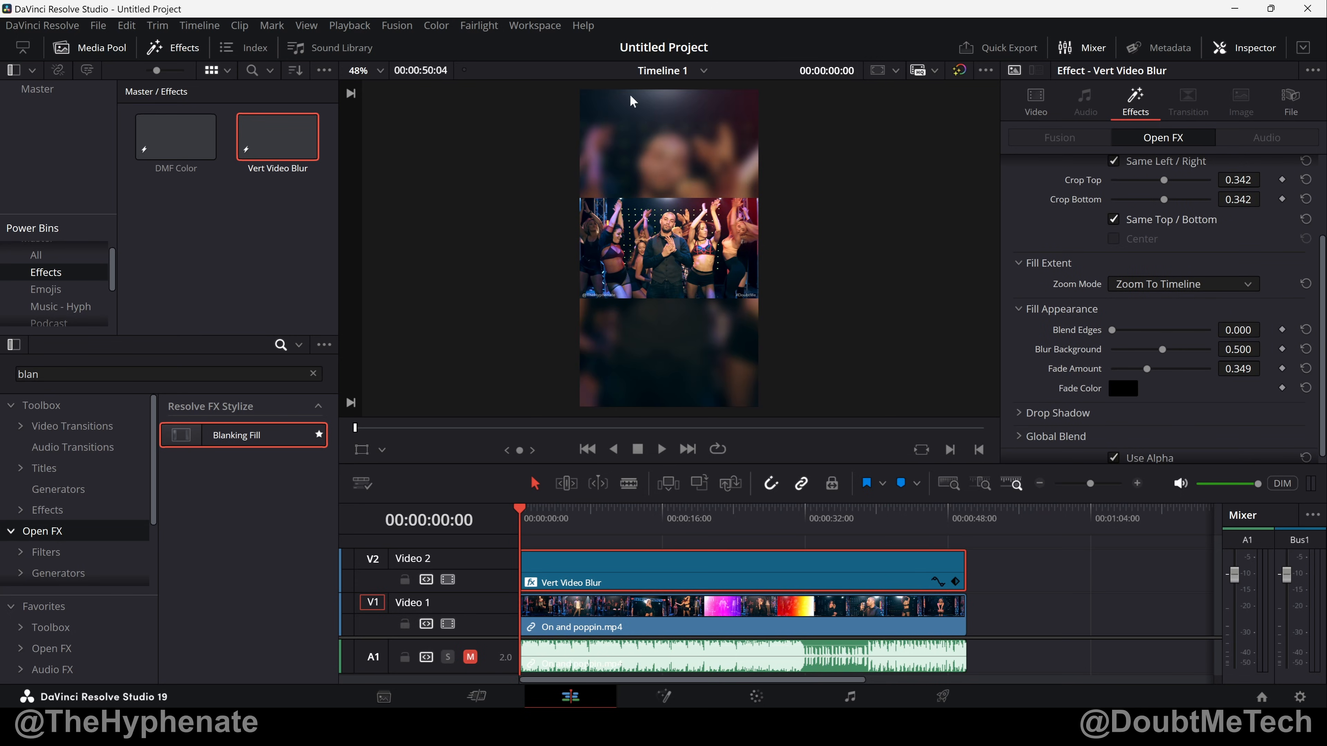
{"action": "mouse_move", "coordinate": [660, 156]}
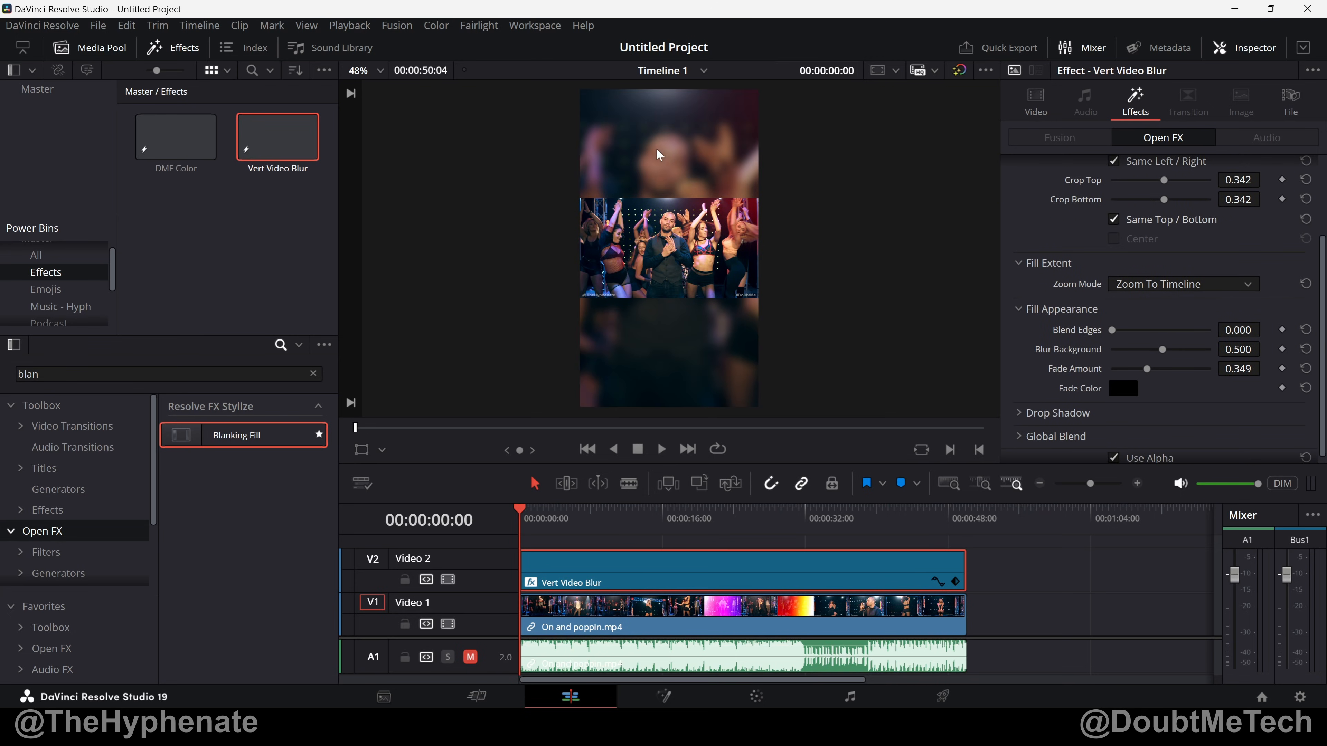
{"action": "mouse_move", "coordinate": [629, 152]}
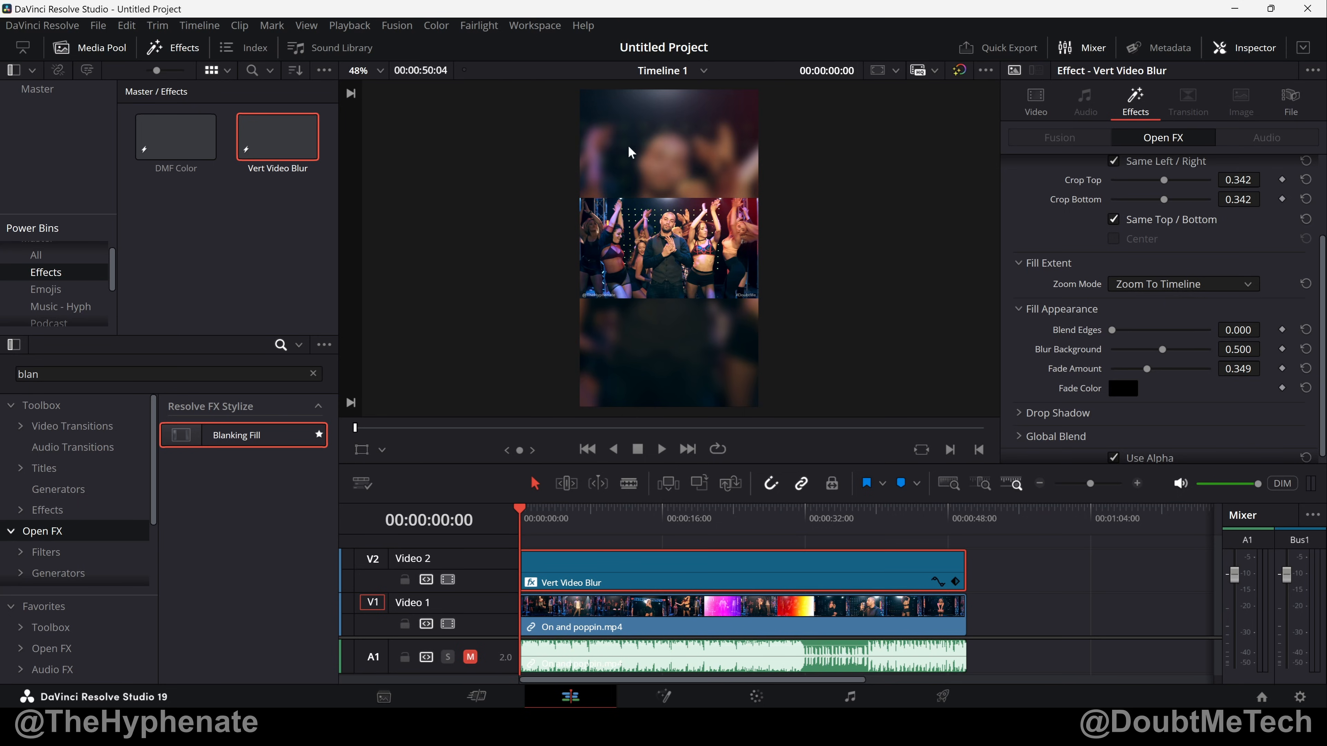
{"action": "left_click", "coordinate": [1181, 284]}
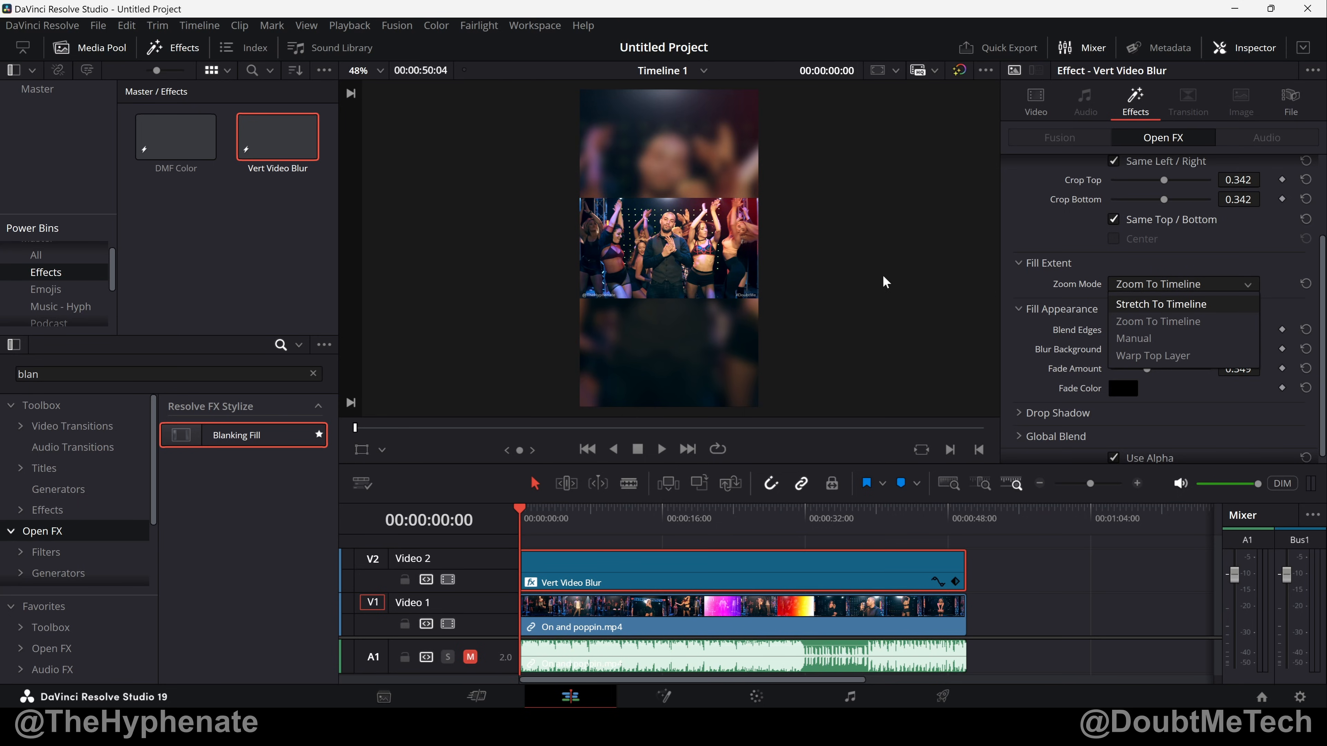
{"action": "mouse_move", "coordinate": [728, 197]}
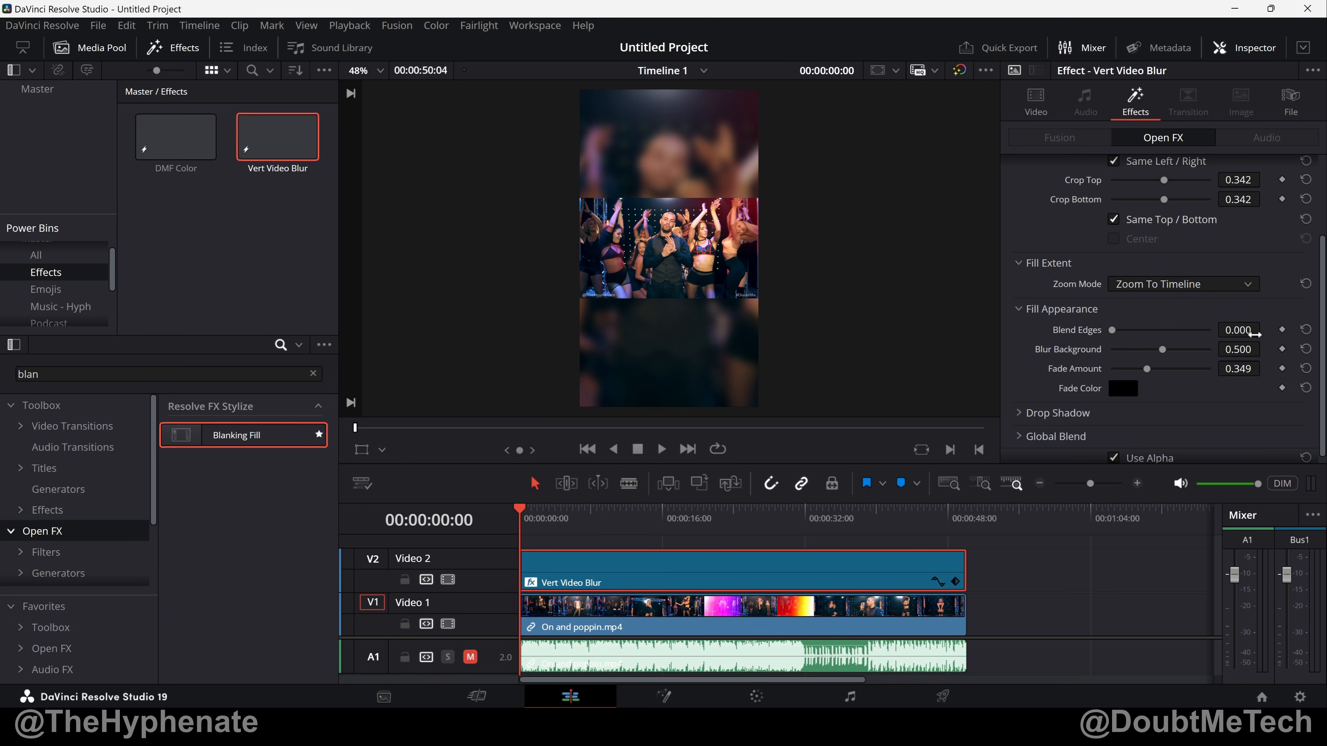
{"action": "left_click_drag", "start_coordinate": [1111, 330], "coordinate": [1172, 330]}
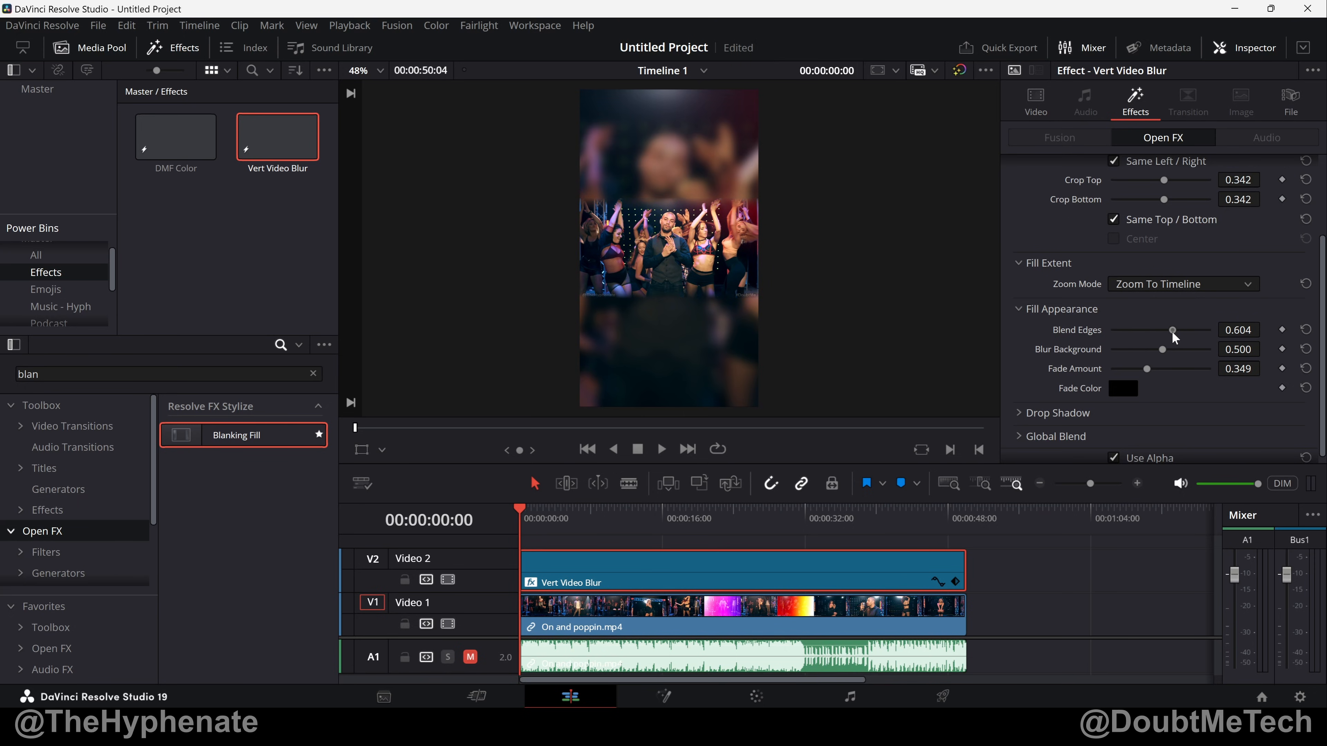
{"action": "mouse_move", "coordinate": [1172, 346]}
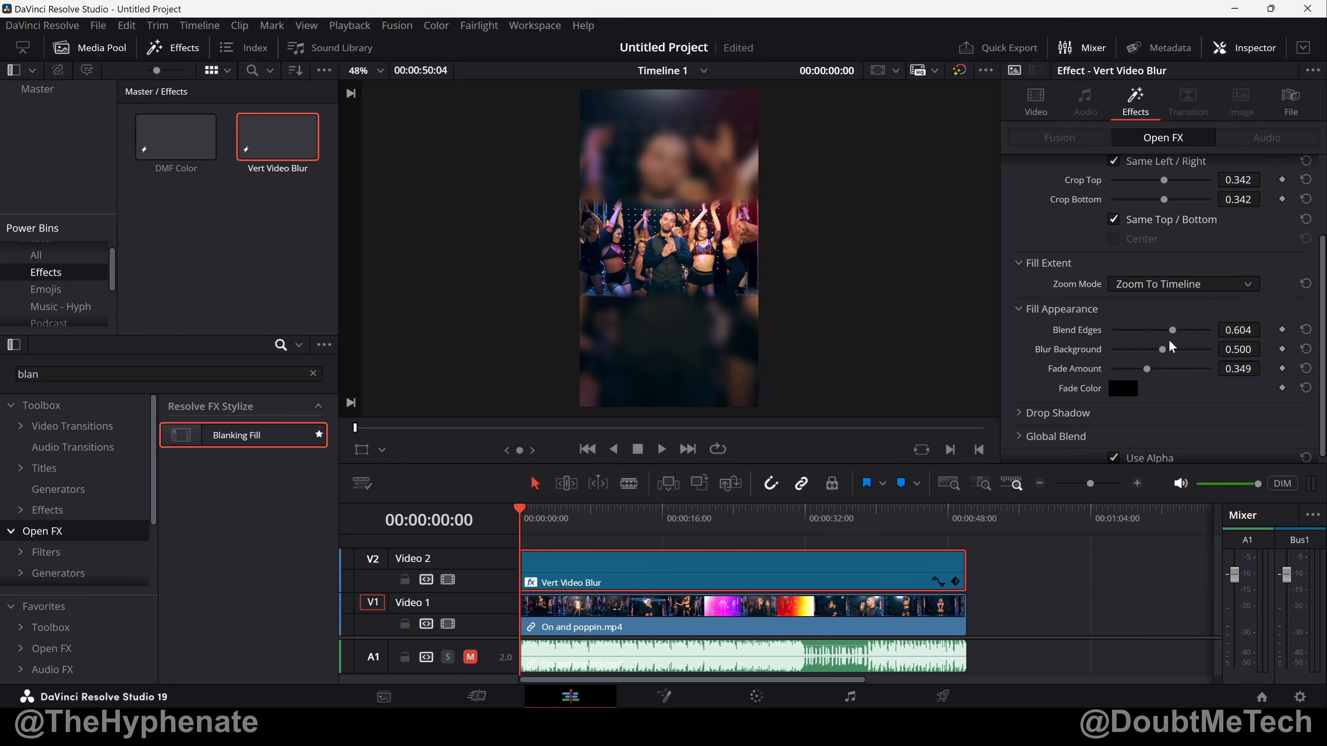
{"action": "left_click_drag", "start_coordinate": [1172, 329], "coordinate": [1110, 329]}
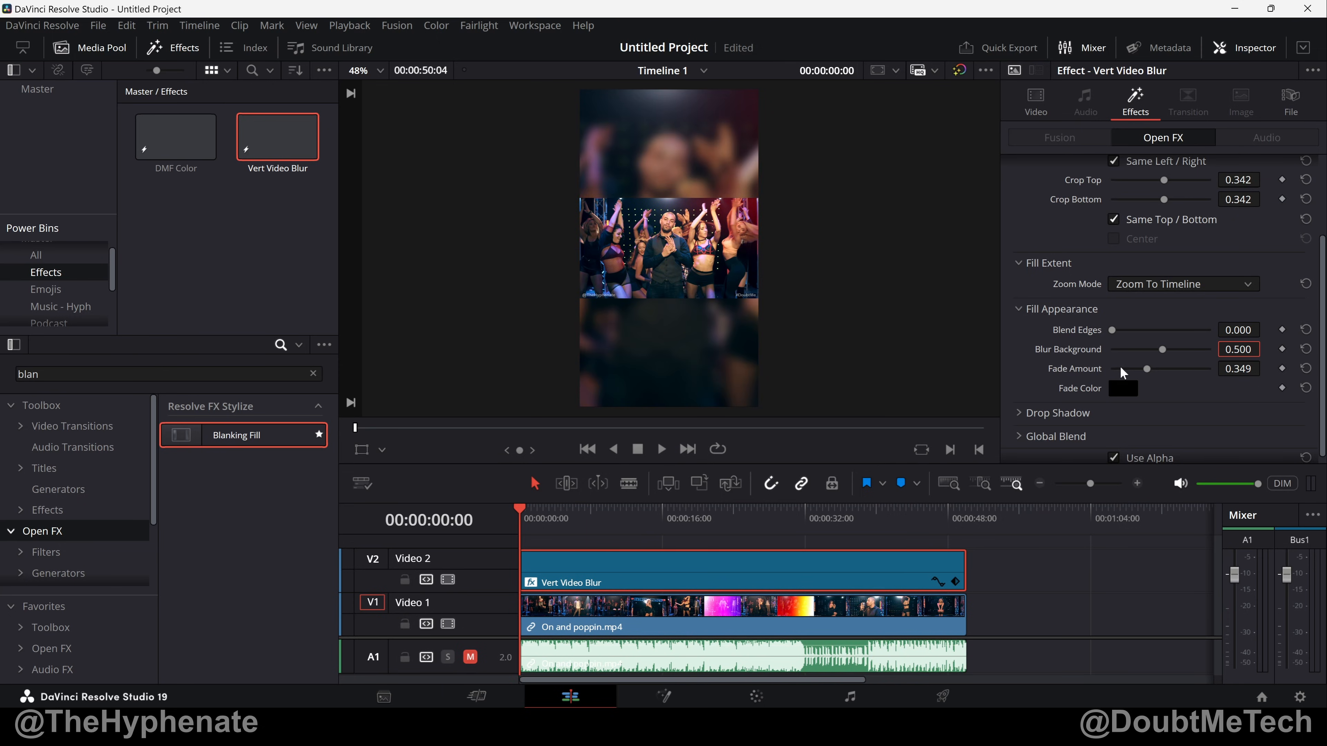
{"action": "mouse_move", "coordinate": [947, 367]}
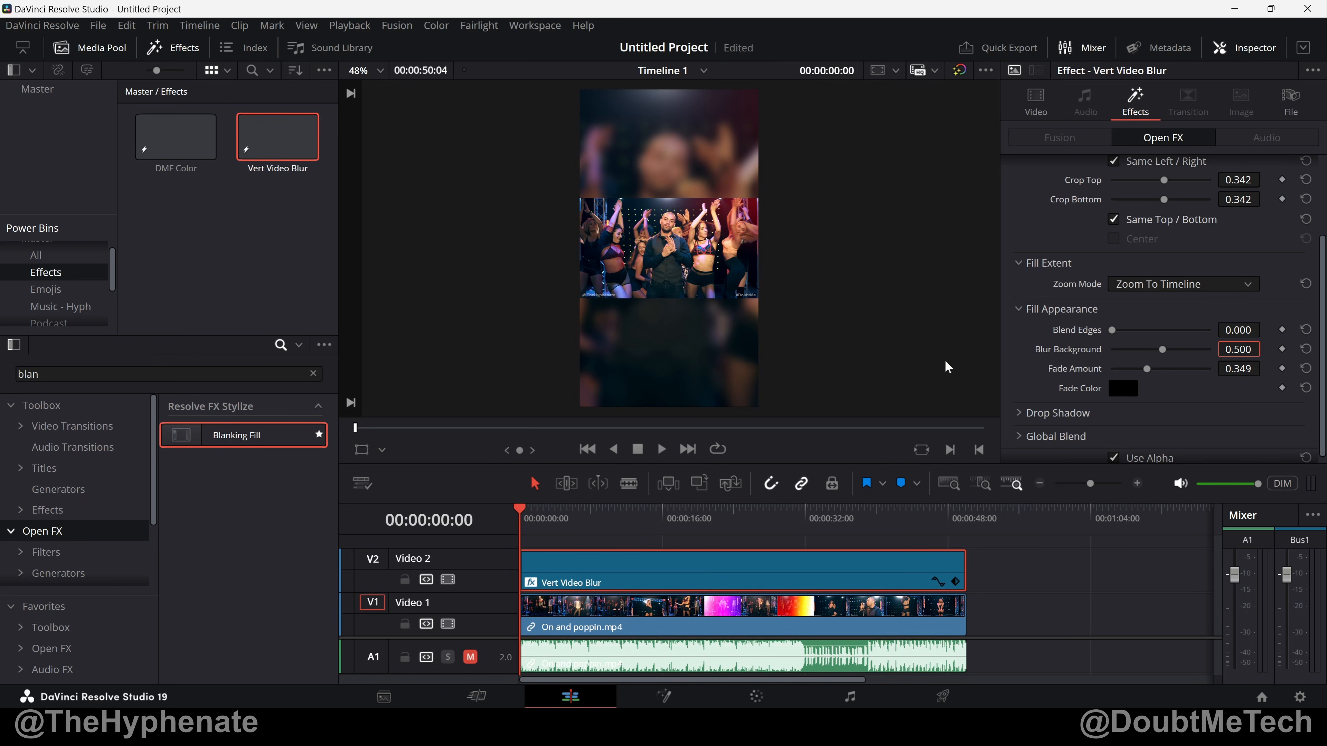
{"action": "mouse_move", "coordinate": [800, 371]}
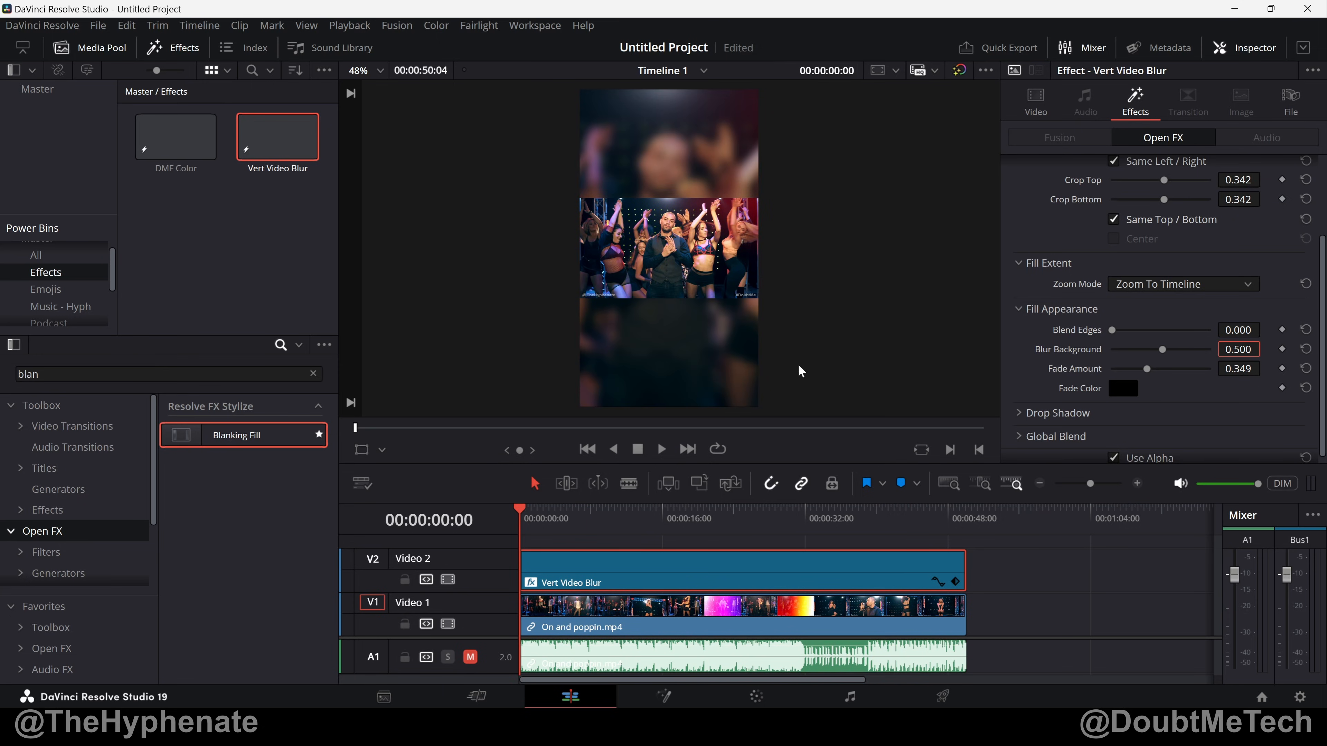
{"action": "left_click", "coordinate": [1123, 388]}
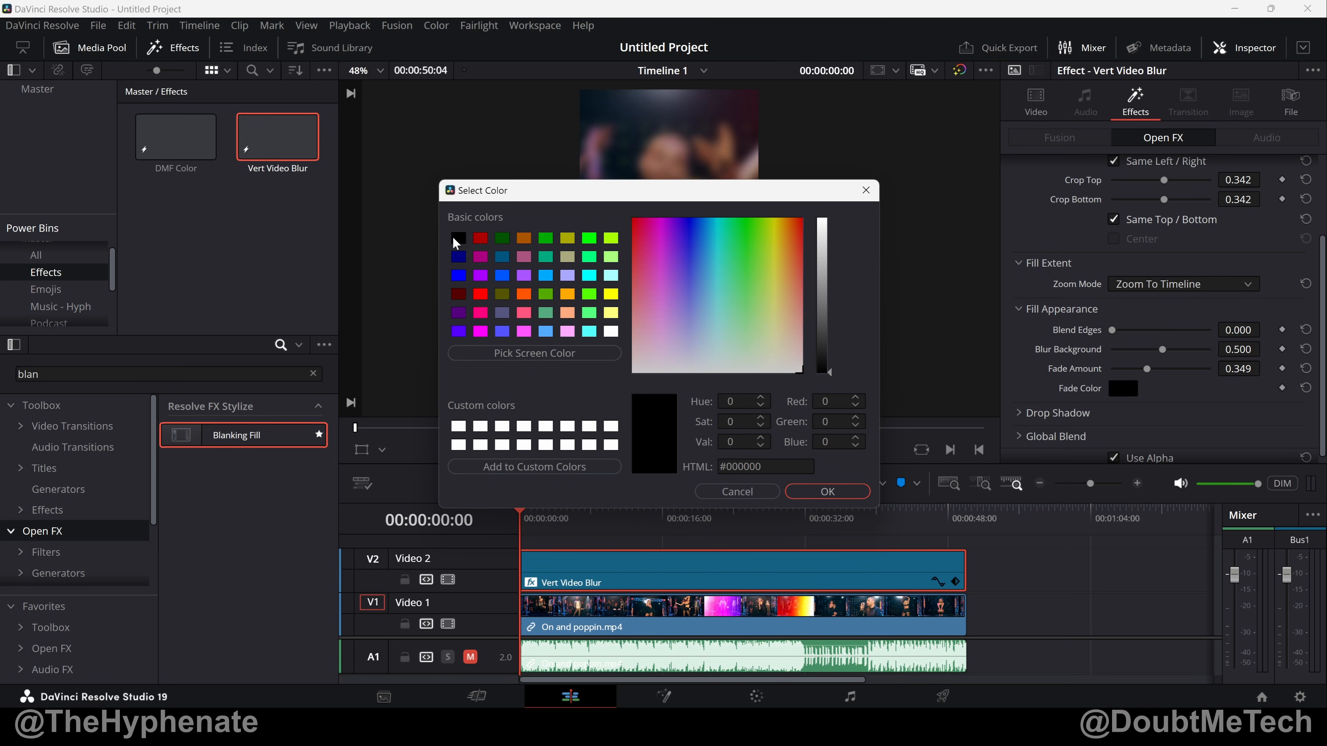
{"action": "left_click", "coordinate": [480, 294]}
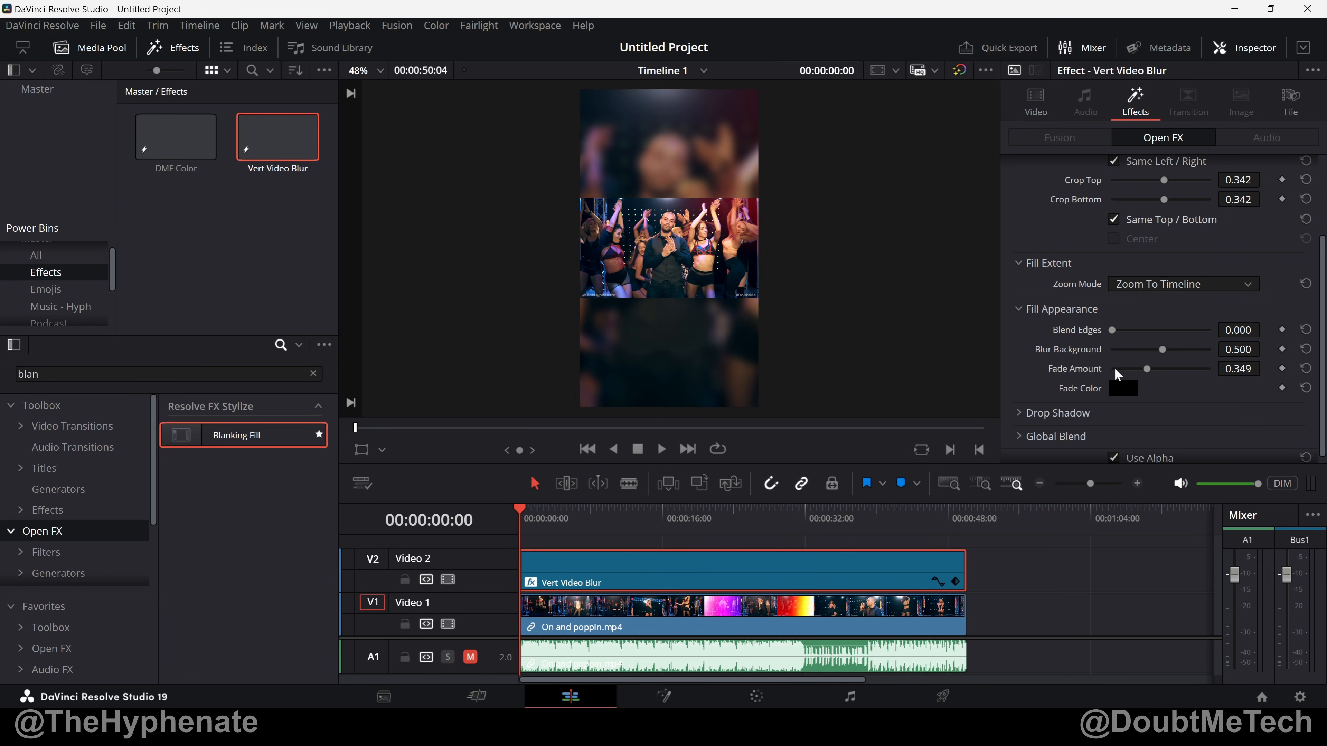
Step: Test the Fade Amount slider, leave it at 0.349, and scroll to the Drop Shadow section
{"action": "left_click_drag", "start_coordinate": [1146, 369], "coordinate": [1149, 370]}
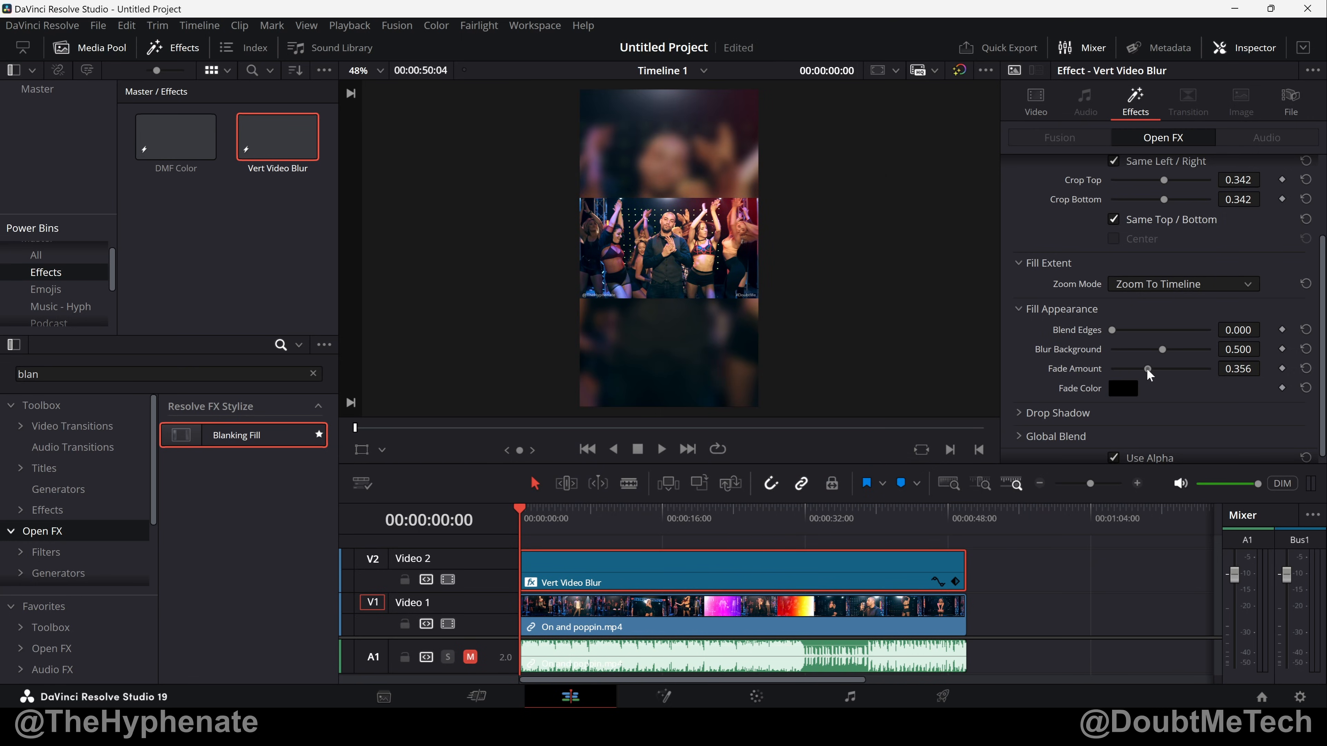
{"action": "left_click_drag", "start_coordinate": [1149, 368], "coordinate": [1112, 368]}
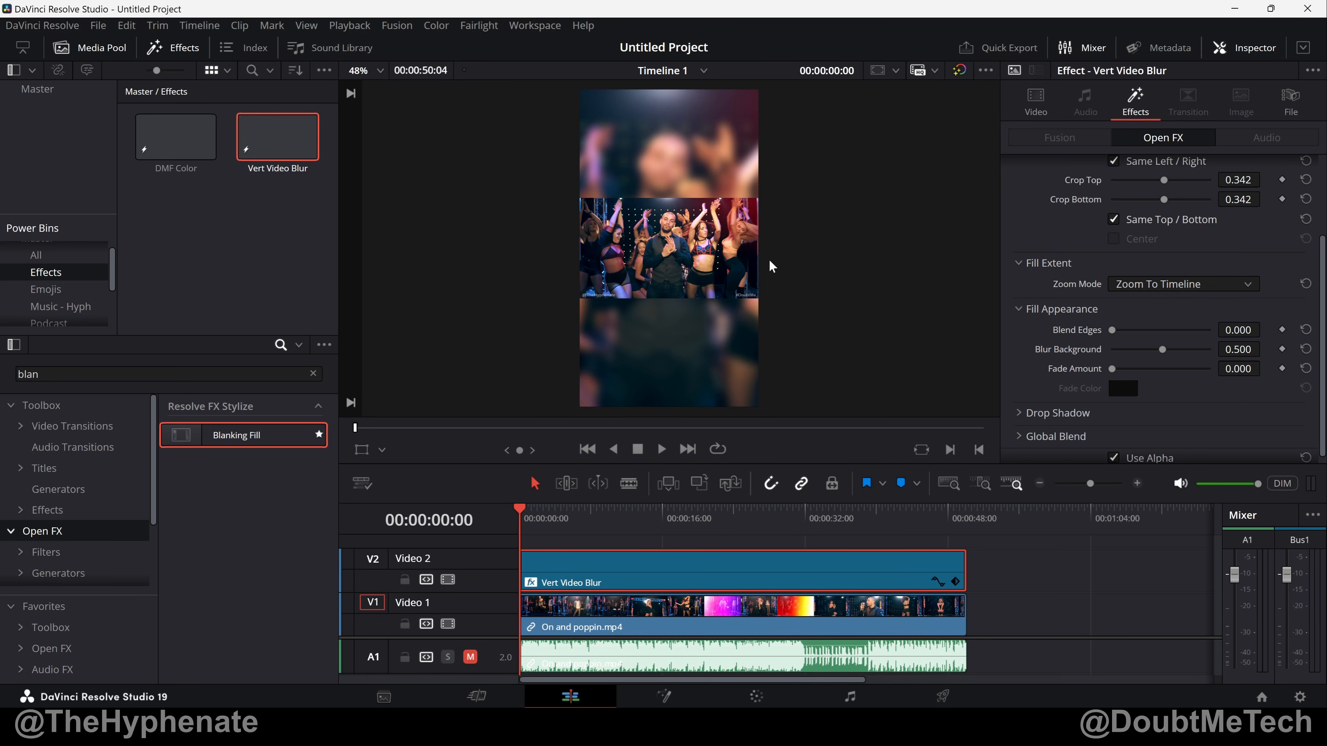
{"action": "mouse_move", "coordinate": [713, 159]}
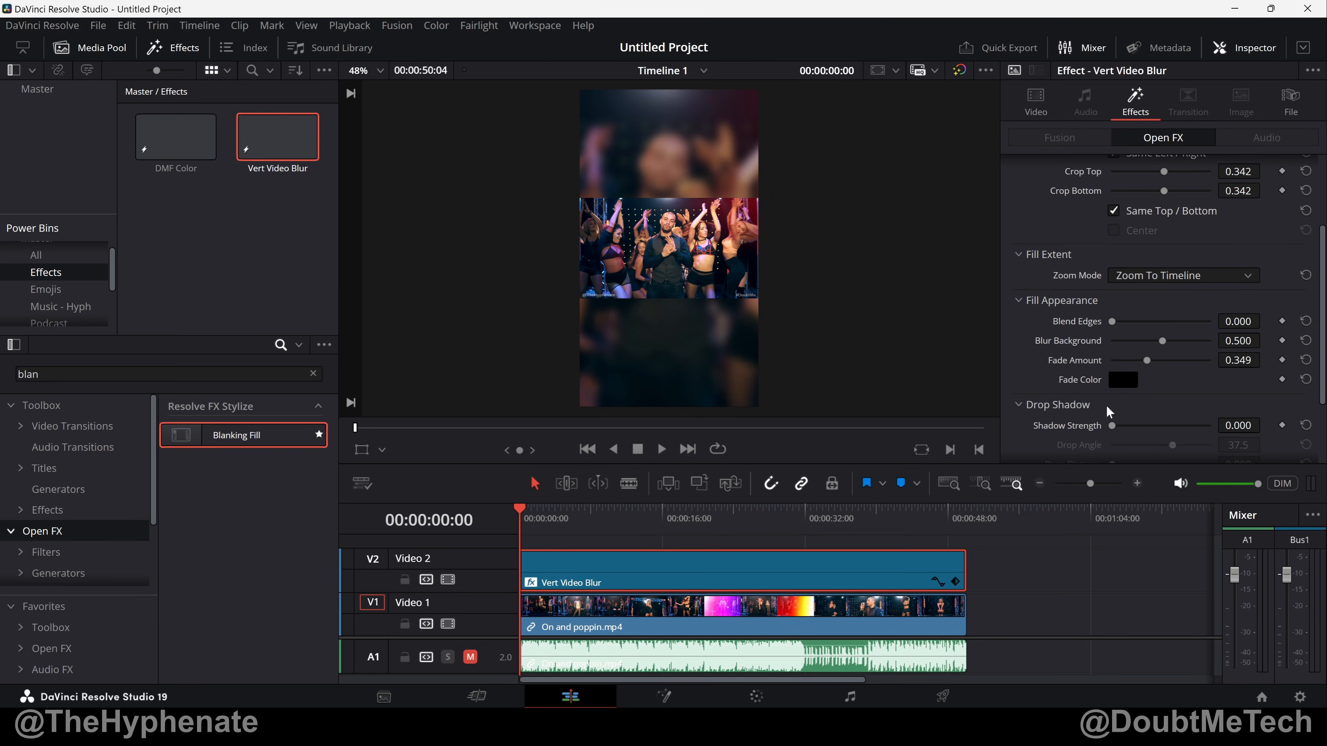
{"action": "scroll", "scroll_direction": "down", "scroll_amount": 3}
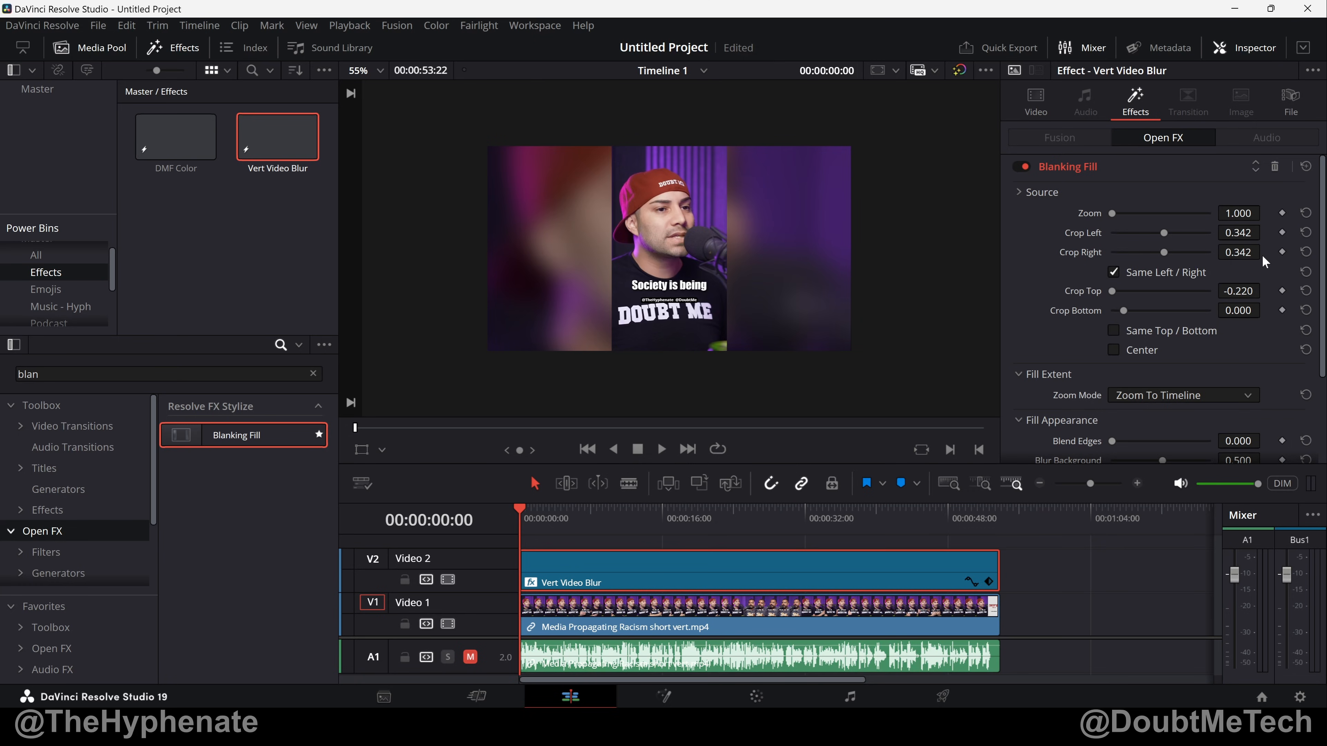
{"action": "mouse_move", "coordinate": [1127, 302]}
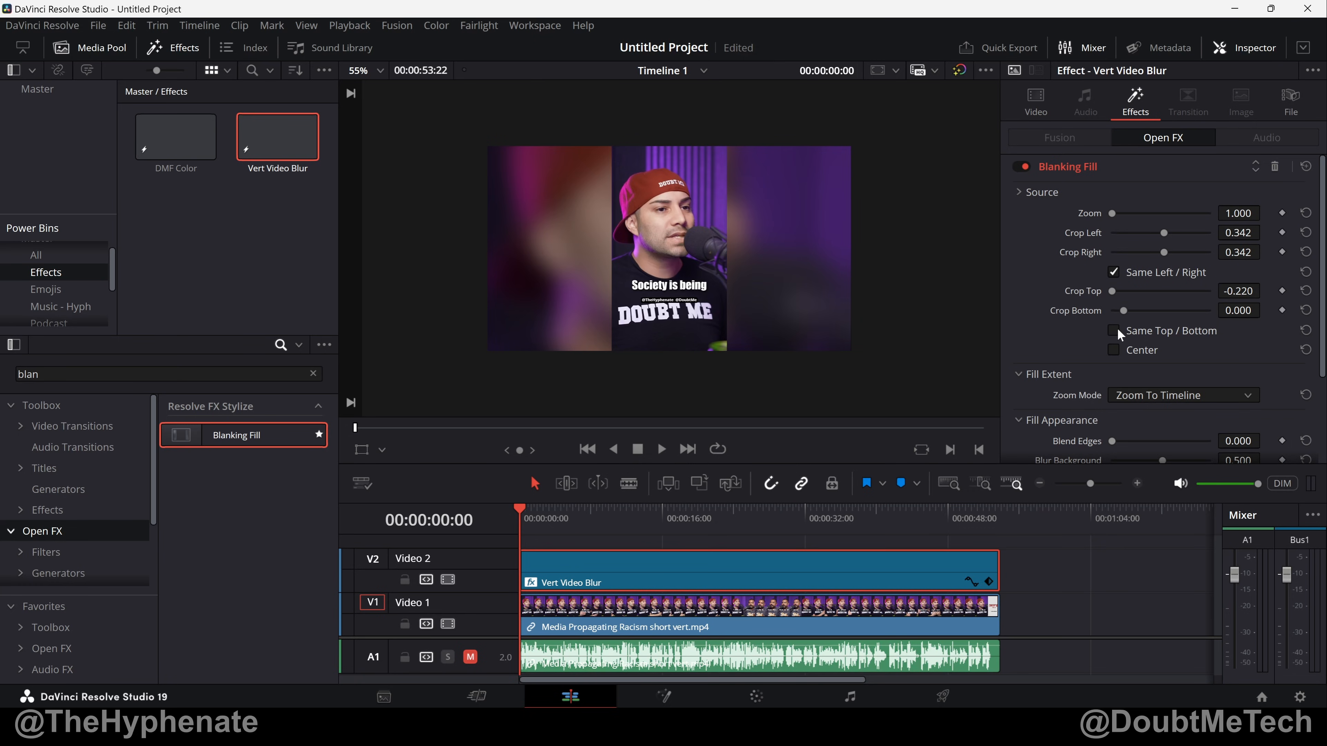
{"action": "mouse_move", "coordinate": [1115, 331]}
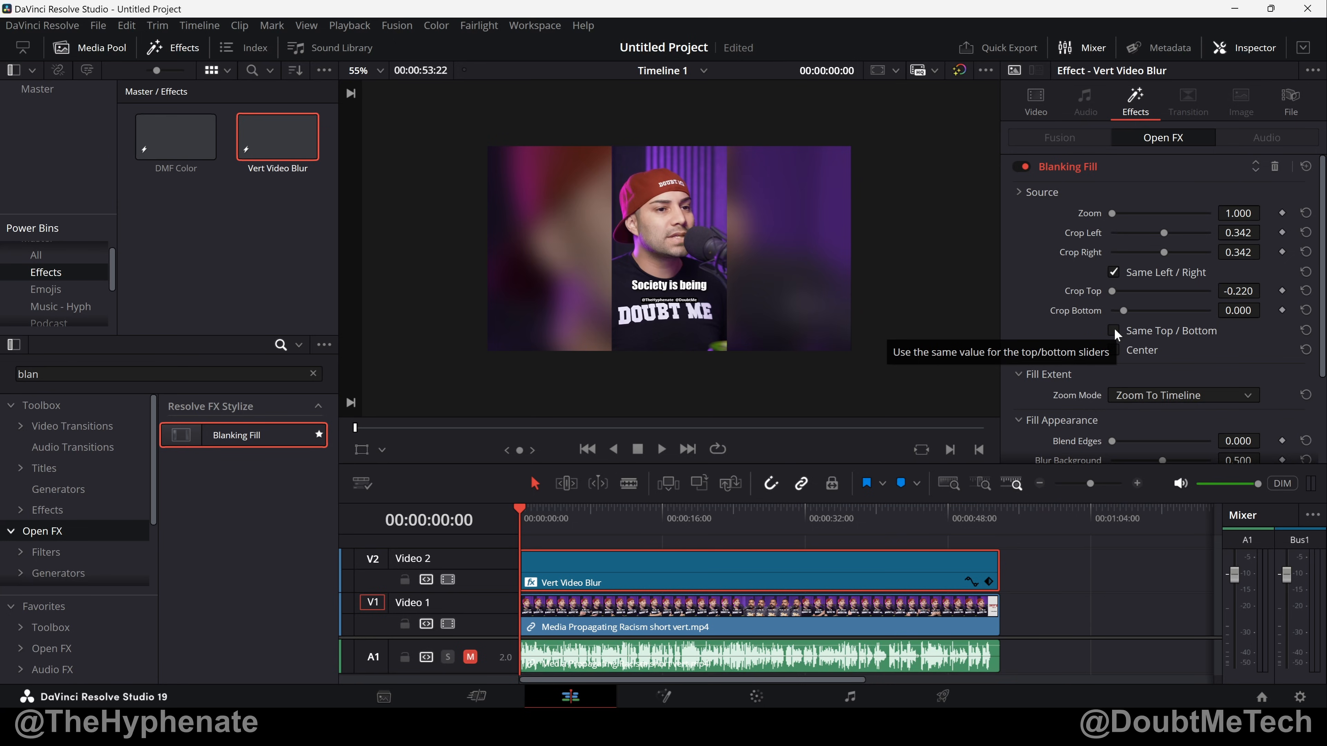
Step: Toggle Same Top/Bottom on then off, leaving Crop Top at -0.301 and bottom 0.000 unlinked
{"action": "left_click", "coordinate": [1115, 331]}
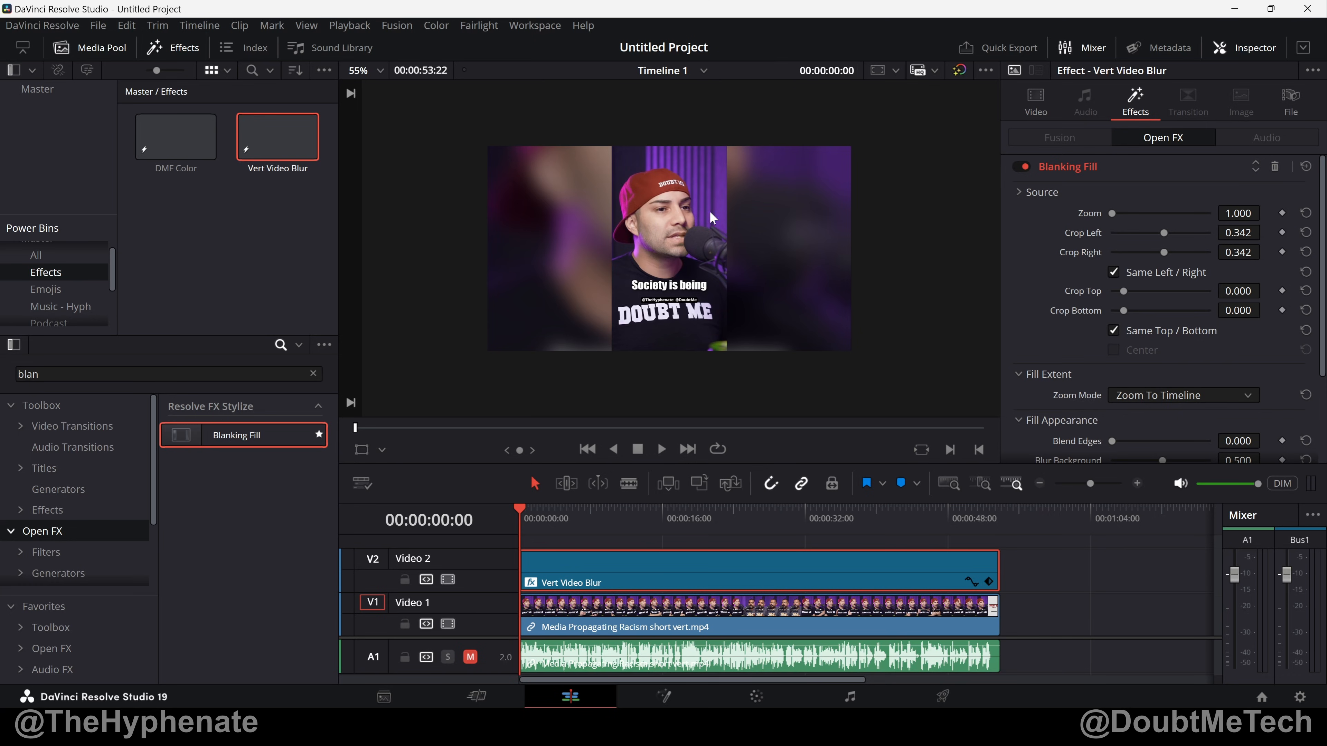
{"action": "mouse_move", "coordinate": [707, 222]}
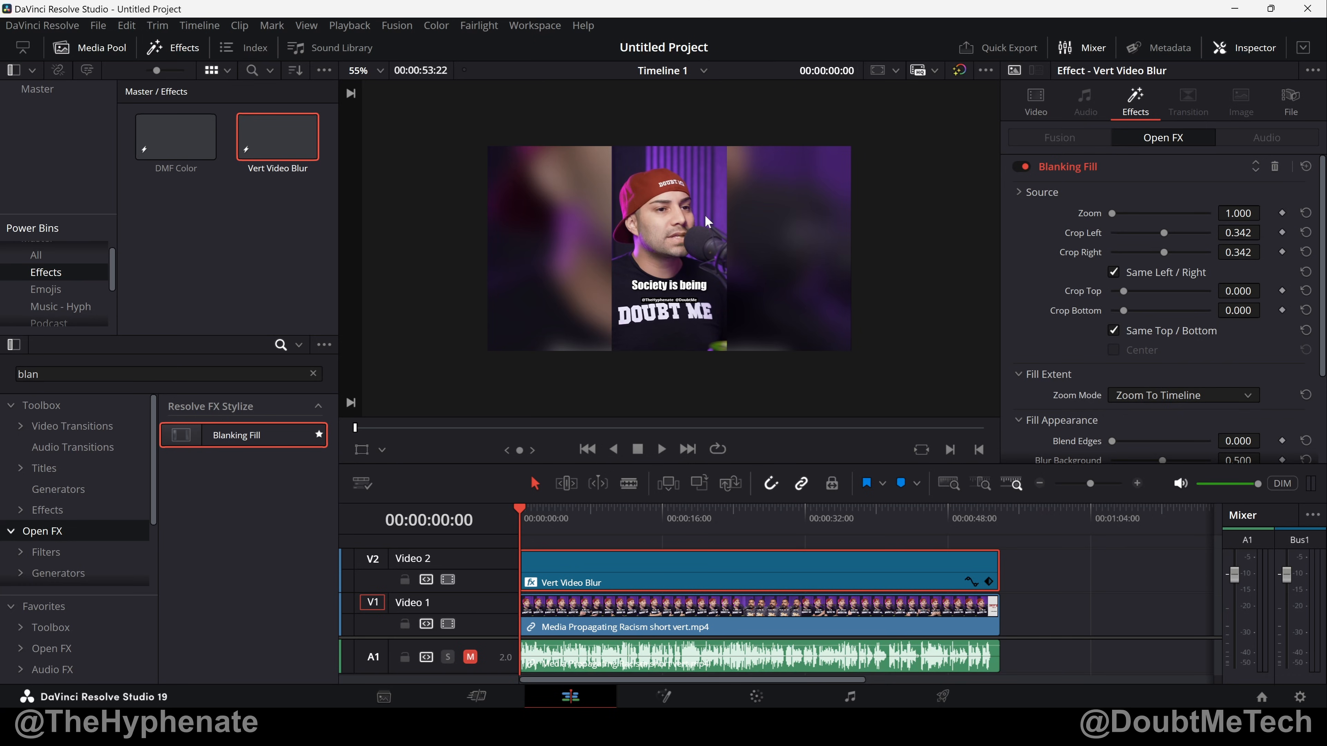
{"action": "mouse_move", "coordinate": [1128, 344]}
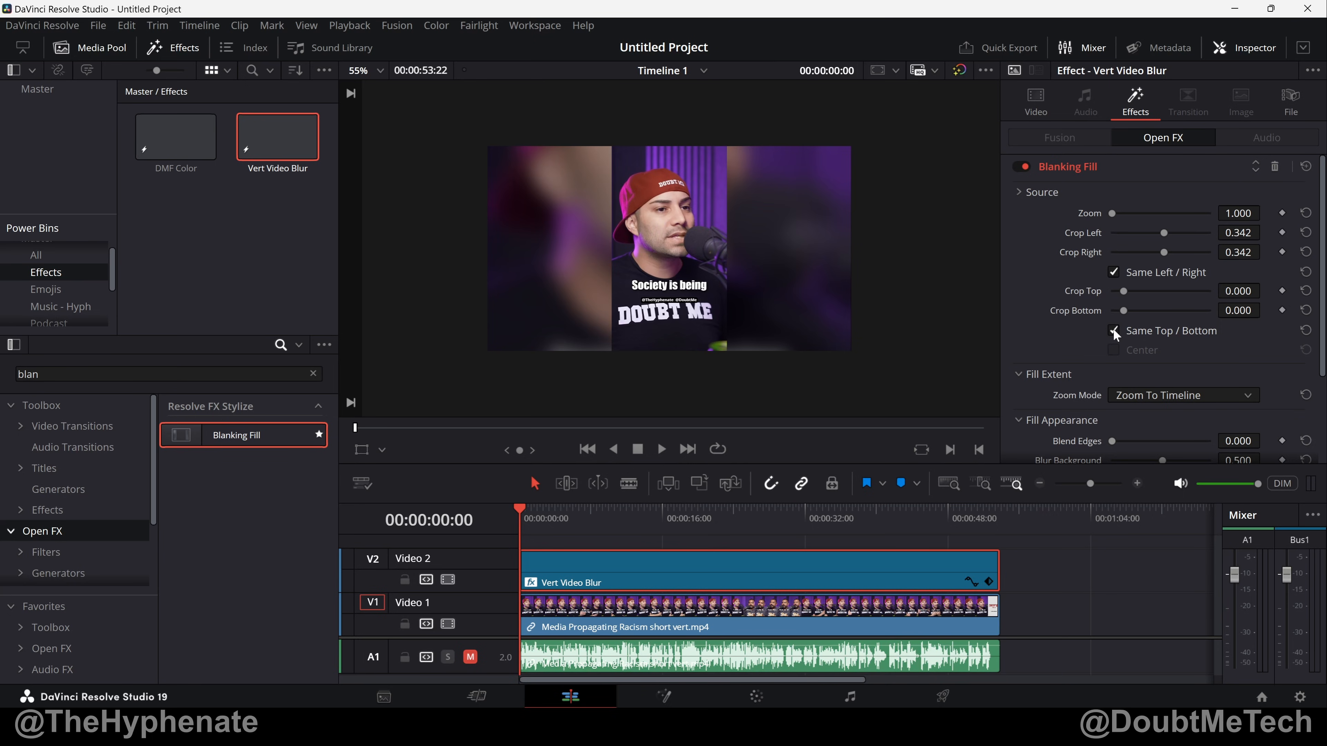
{"action": "left_click", "coordinate": [1114, 331]}
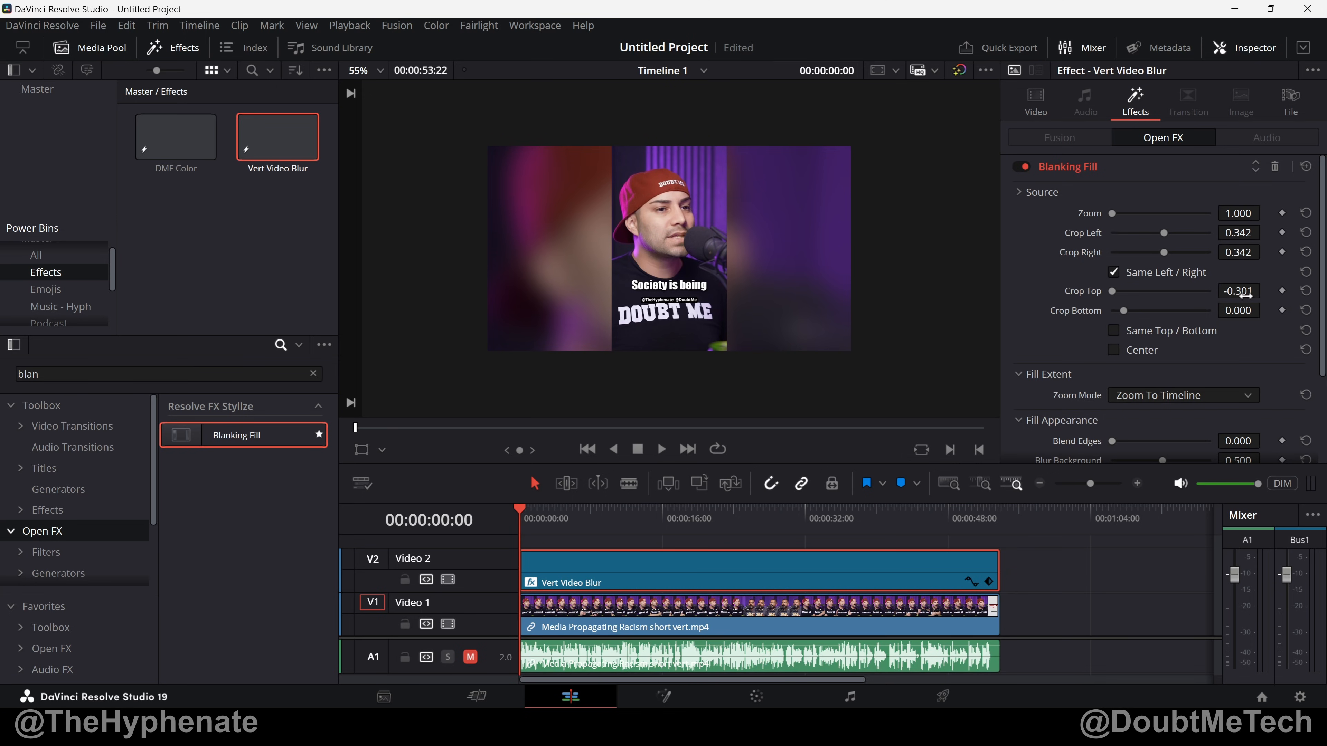
{"action": "scroll", "scroll_direction": "down", "scroll_amount": 3}
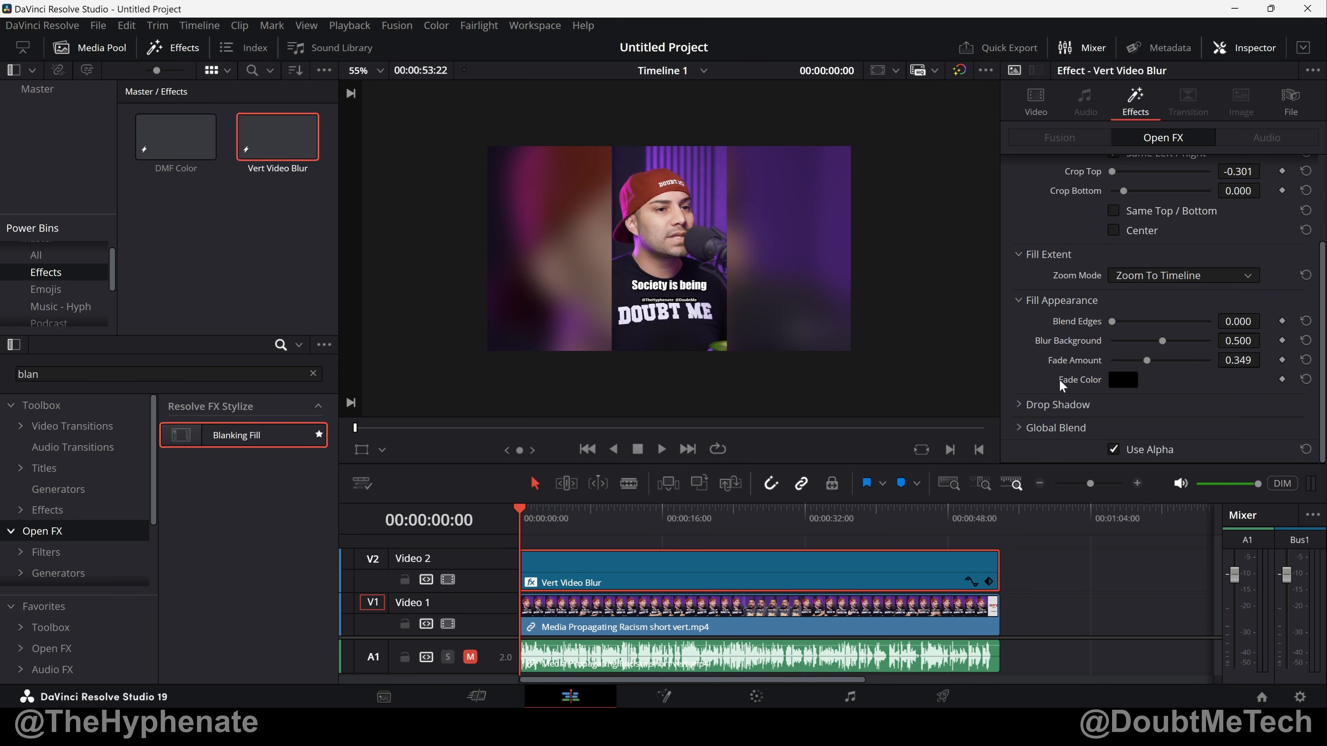
{"action": "mouse_move", "coordinate": [1079, 336]}
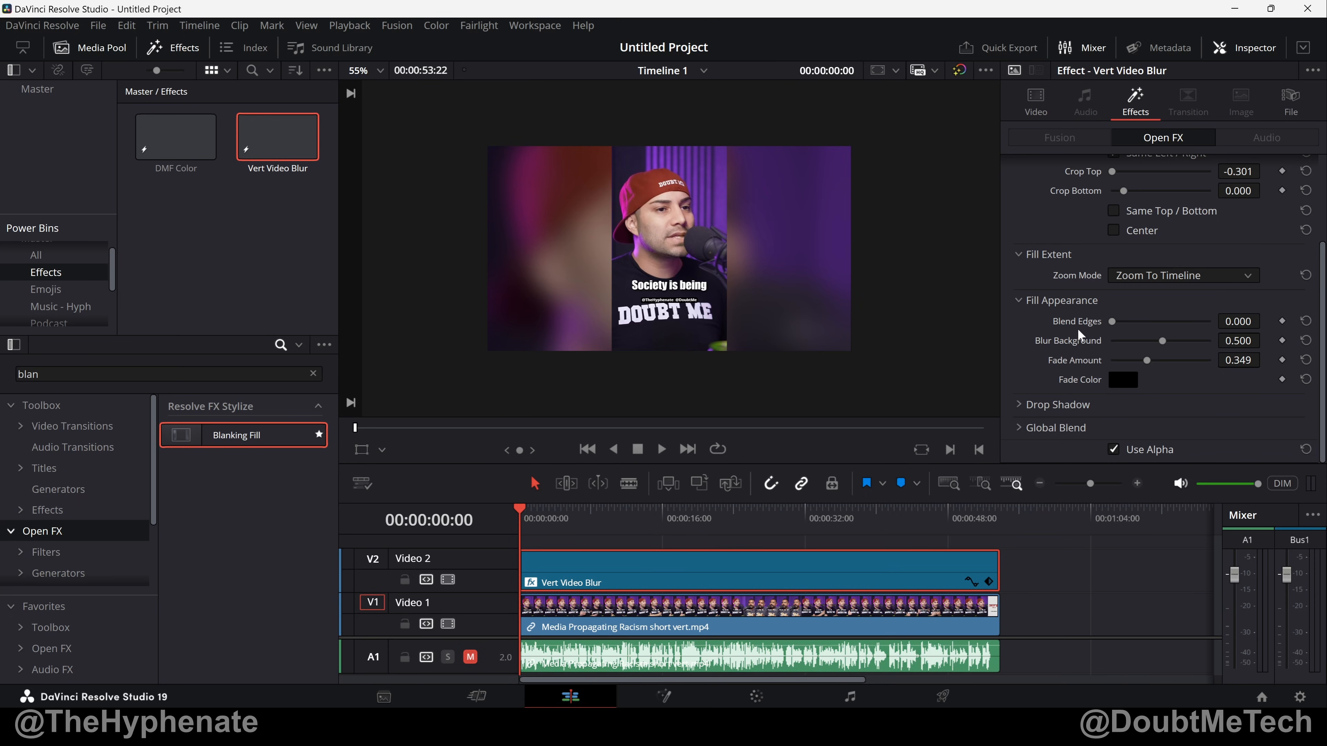
{"action": "mouse_move", "coordinate": [1132, 342]}
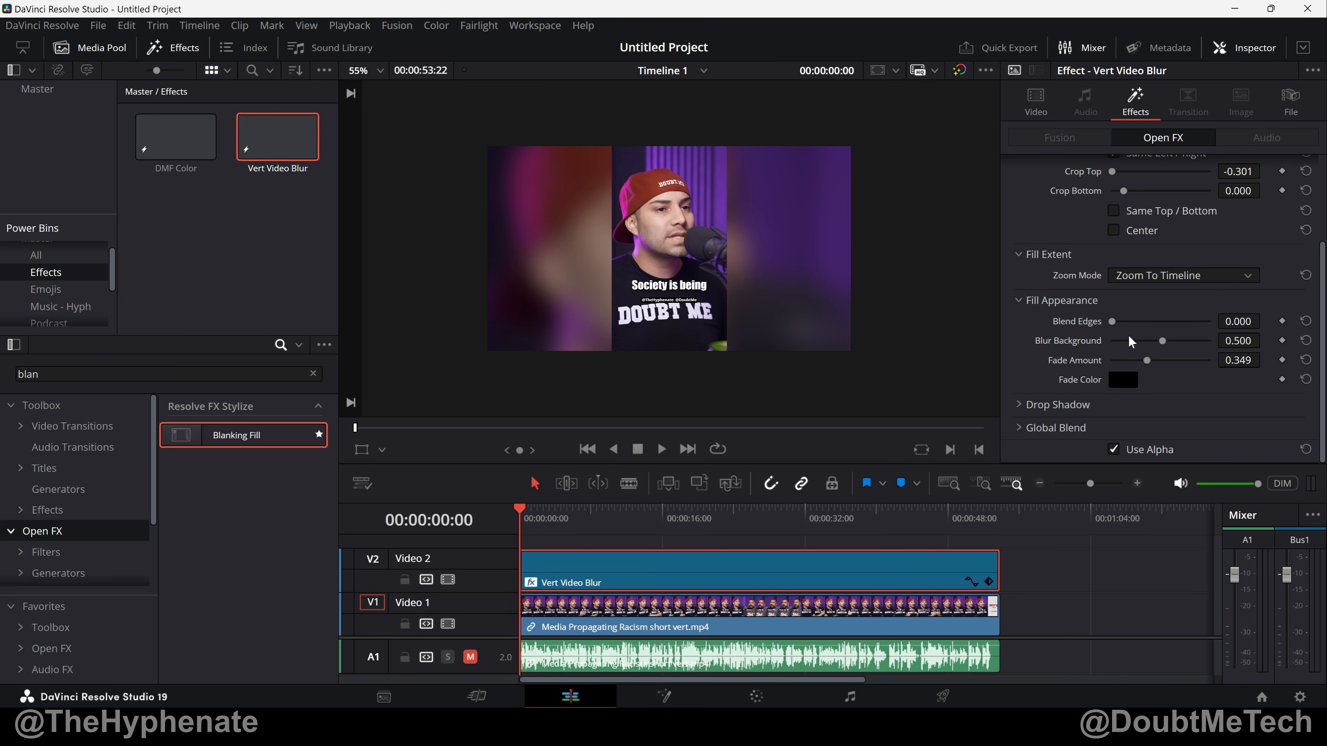
{"action": "mouse_move", "coordinate": [1151, 346]}
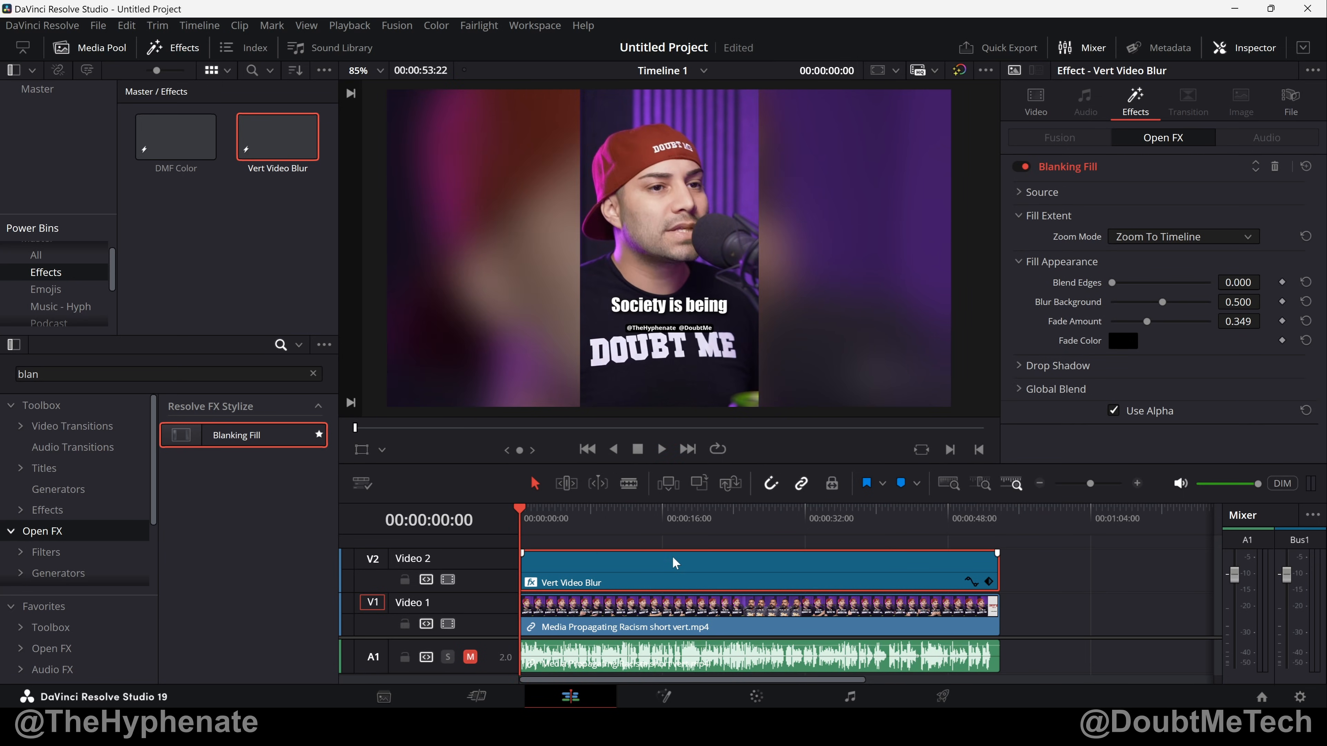
{"action": "mouse_move", "coordinate": [664, 580]}
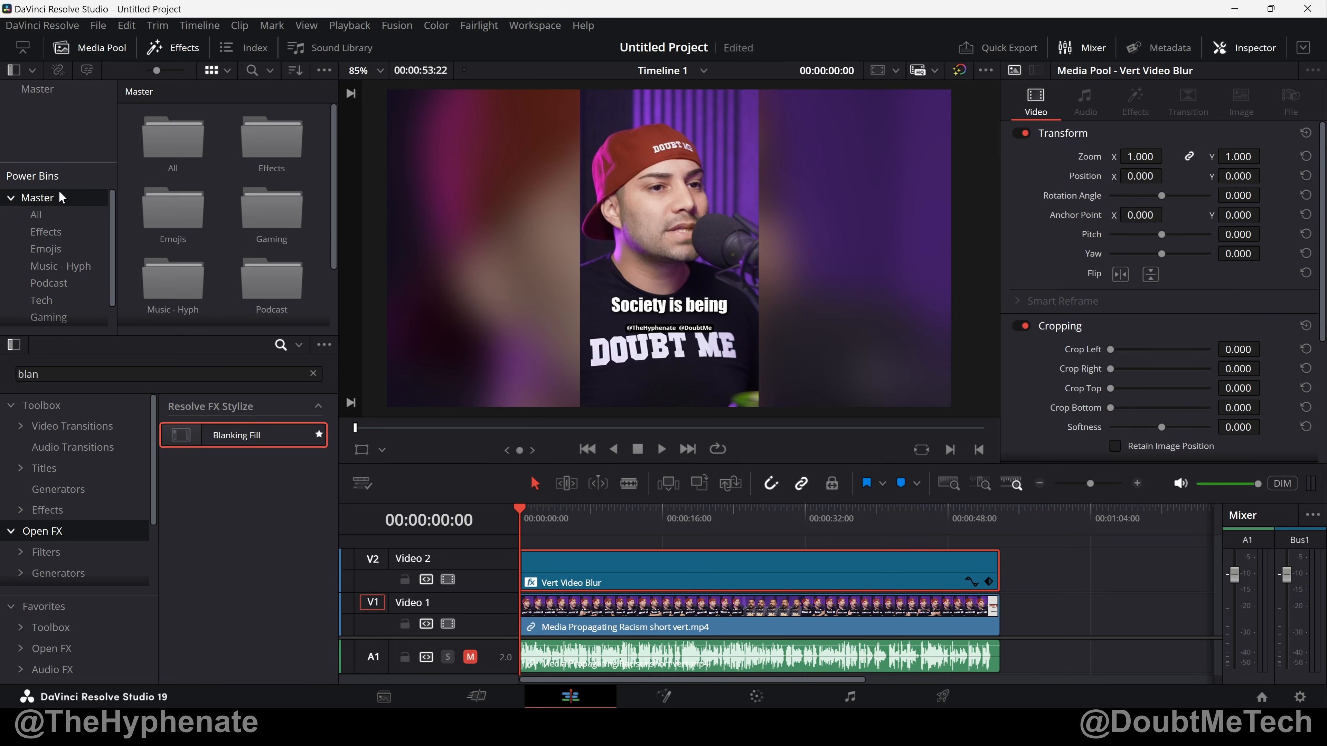
{"action": "mouse_move", "coordinate": [31, 203]}
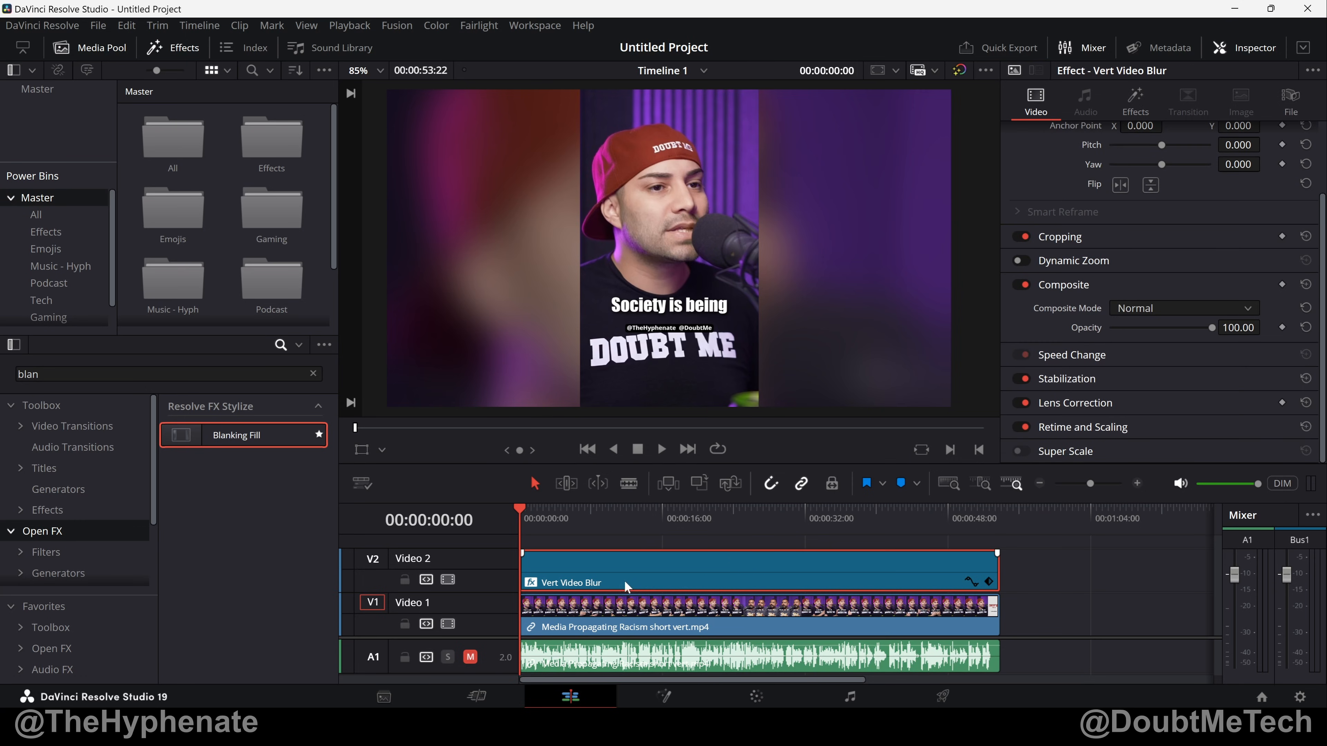
{"action": "mouse_move", "coordinate": [677, 576]}
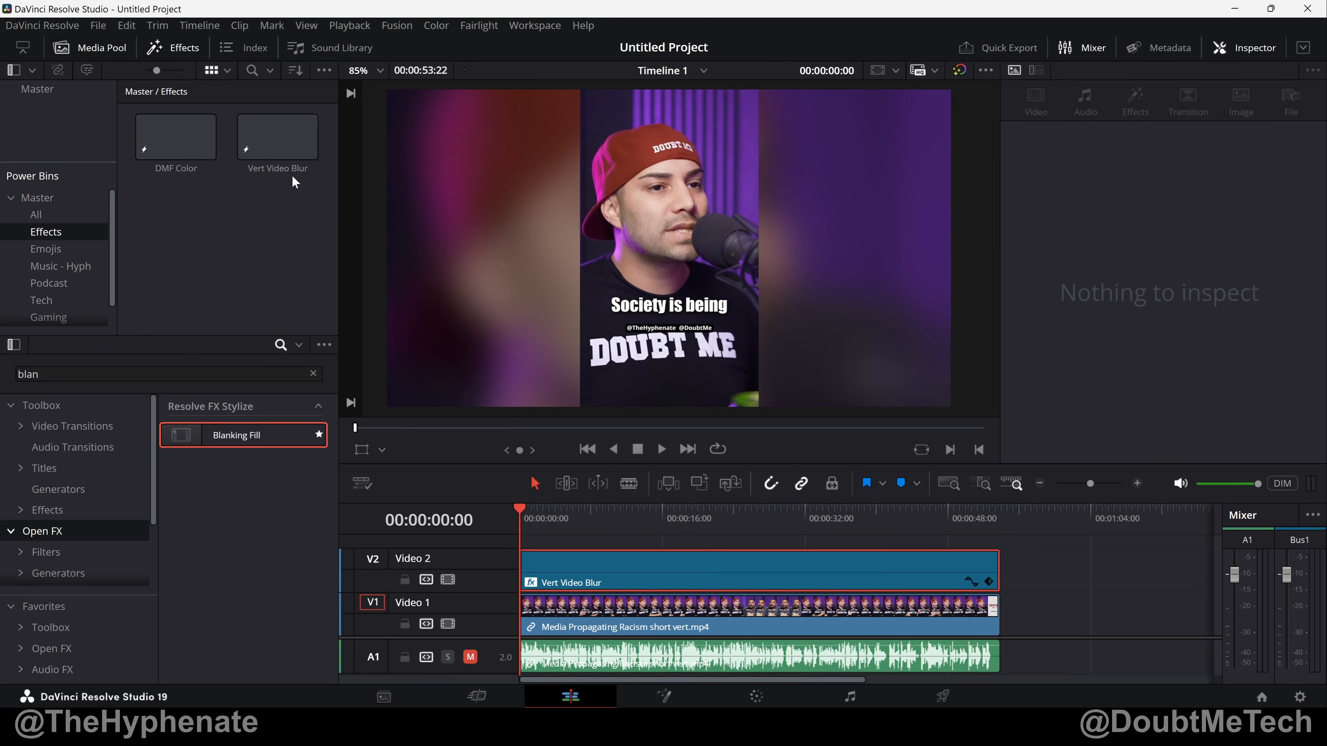
{"action": "mouse_move", "coordinate": [311, 272]}
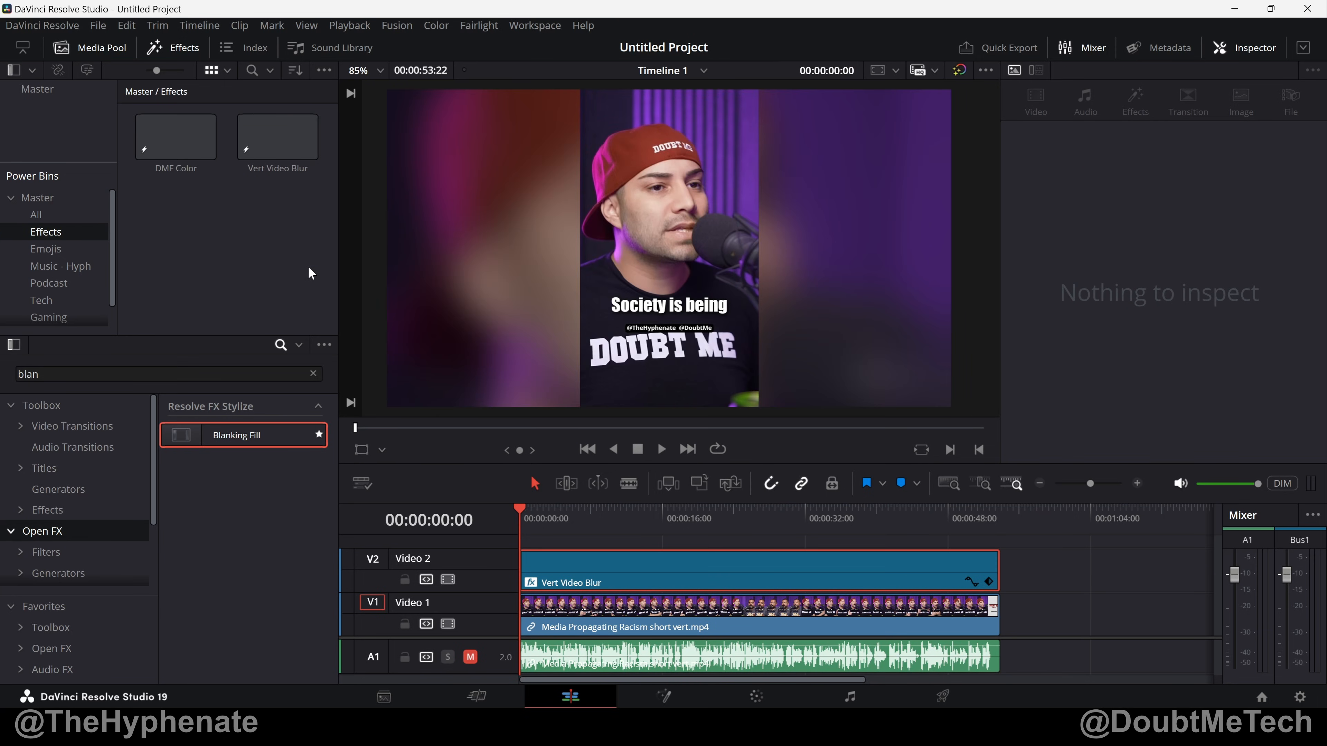